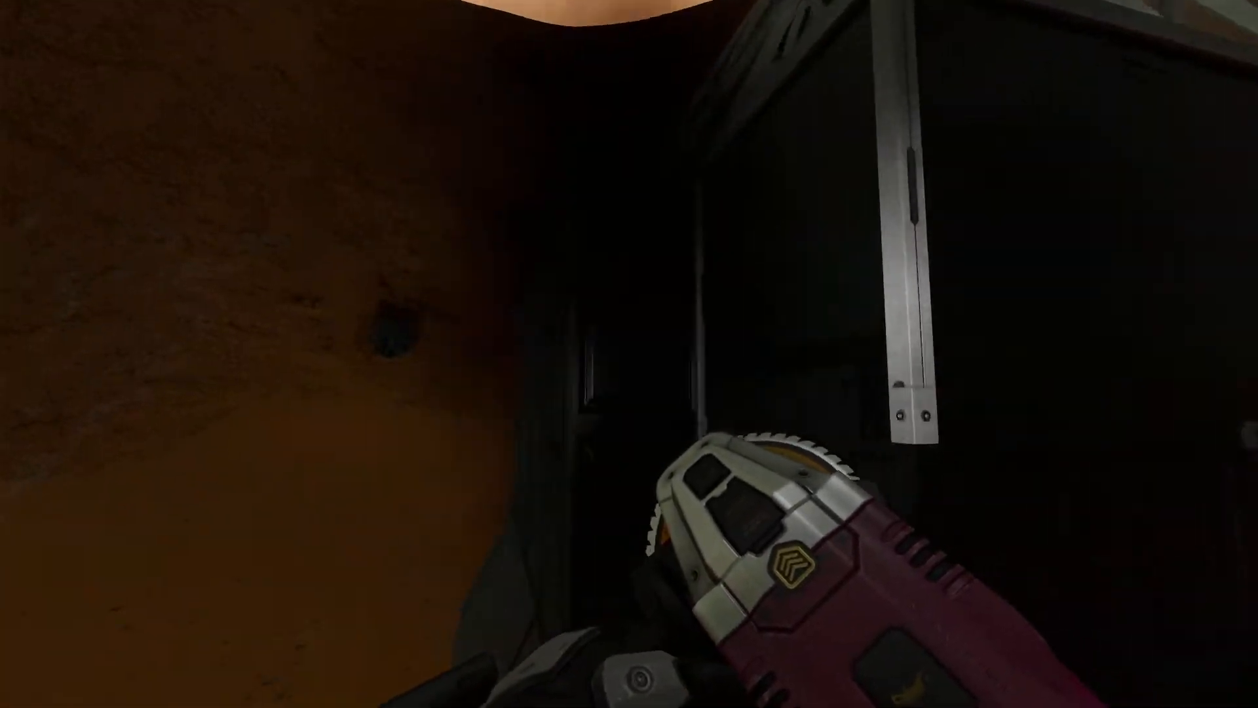
- Open the Terminal inventory beside the Control Seat 2 and Connector 2 storage
{"action": "left_click", "coordinate": [629, 354]}
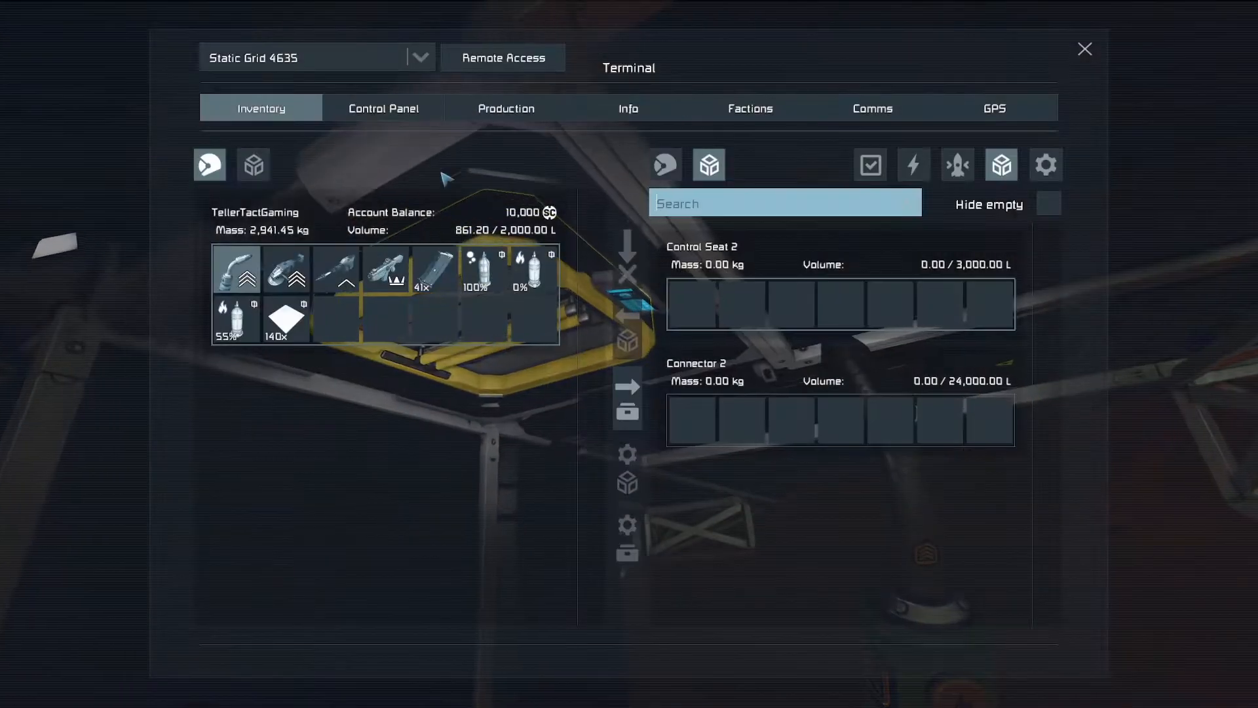
- Browse the grid's Production and Control Panel lists and inspect Battery 2's settings
{"action": "left_click", "coordinate": [505, 108]}
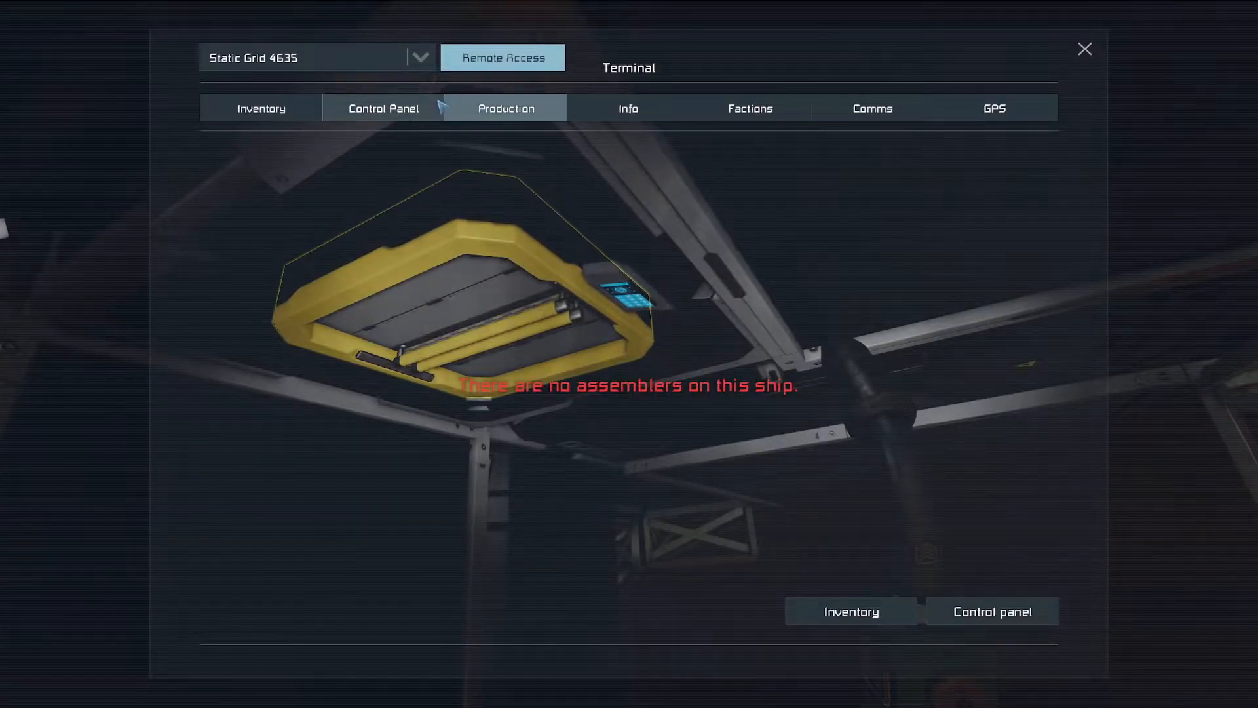
{"action": "left_click", "coordinate": [381, 107]}
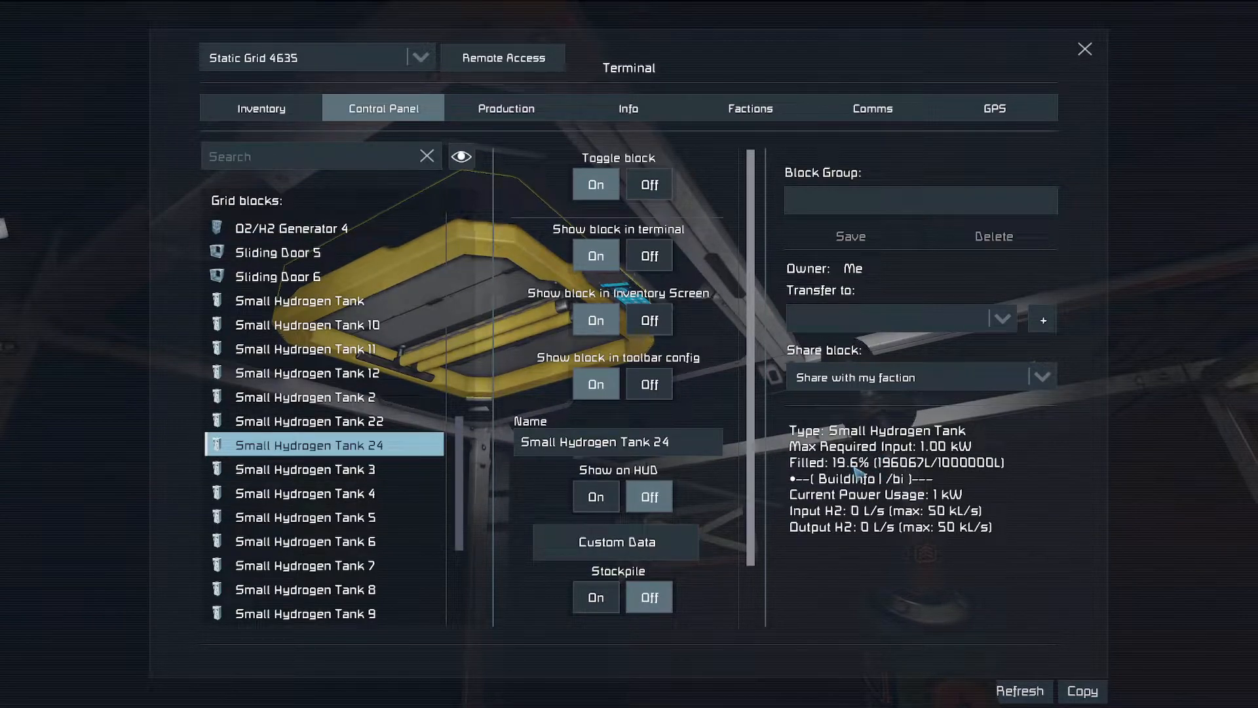
{"action": "left_click", "coordinate": [261, 108]}
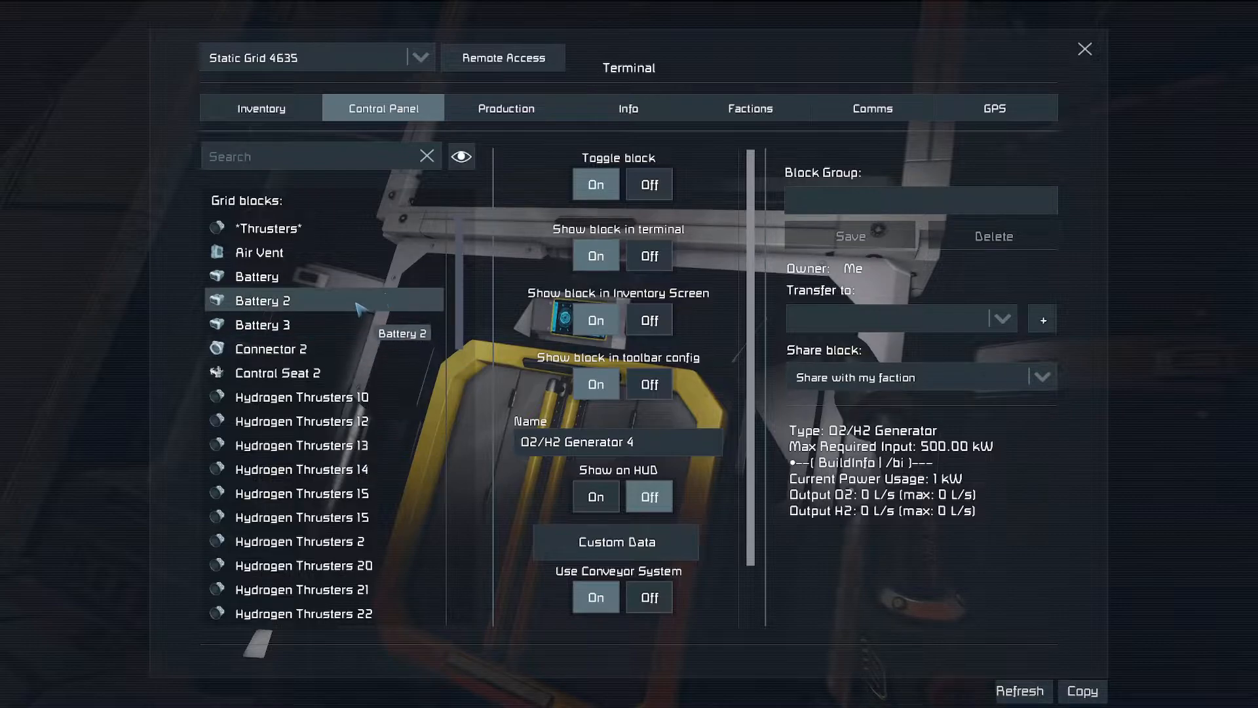
{"action": "left_click", "coordinate": [282, 299]}
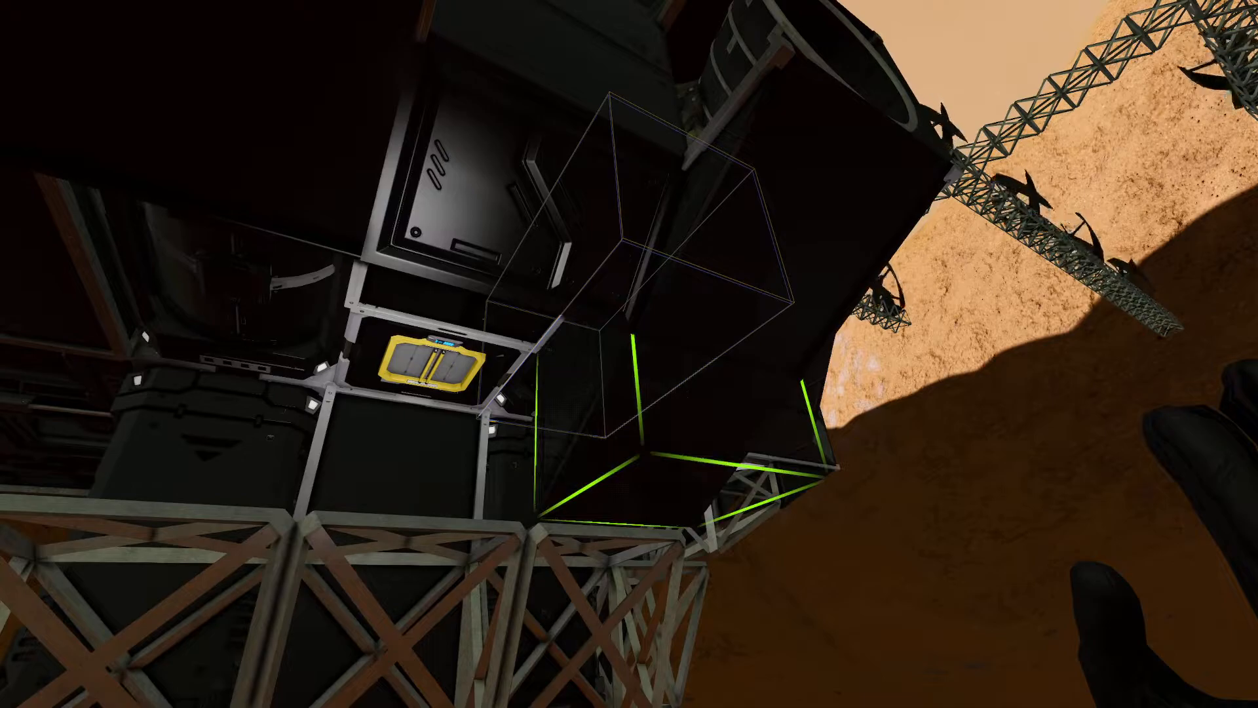
{"action": "mouse_move", "coordinate": [629, 354]}
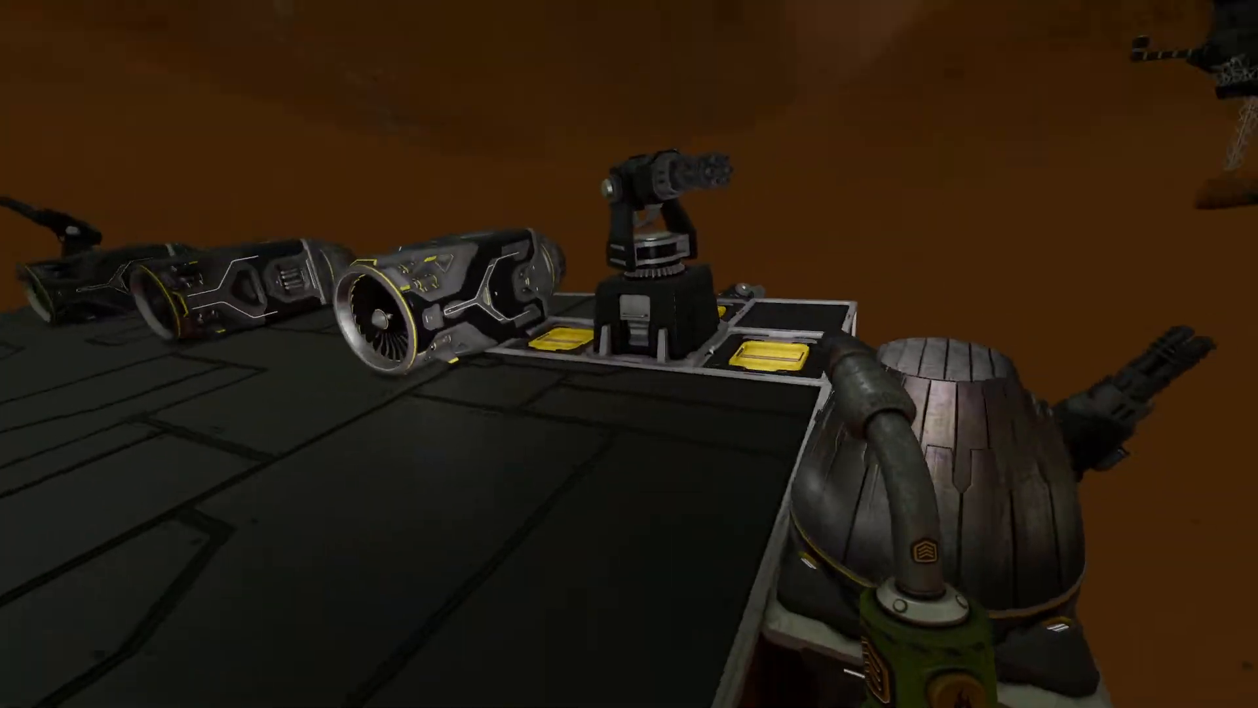
- Filter base storage by 'ice' and move a gas bottle into the O2/H2 Generator
{"action": "key", "text": "K"}
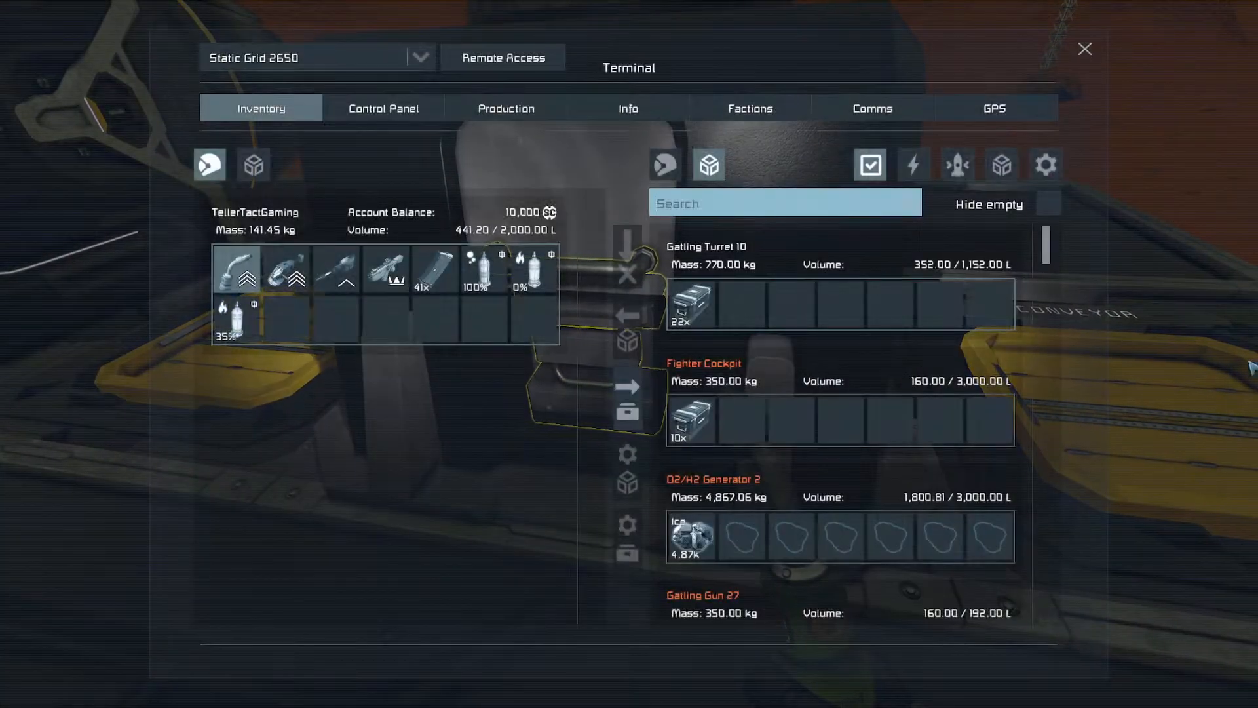
{"action": "left_click", "coordinate": [783, 203]}
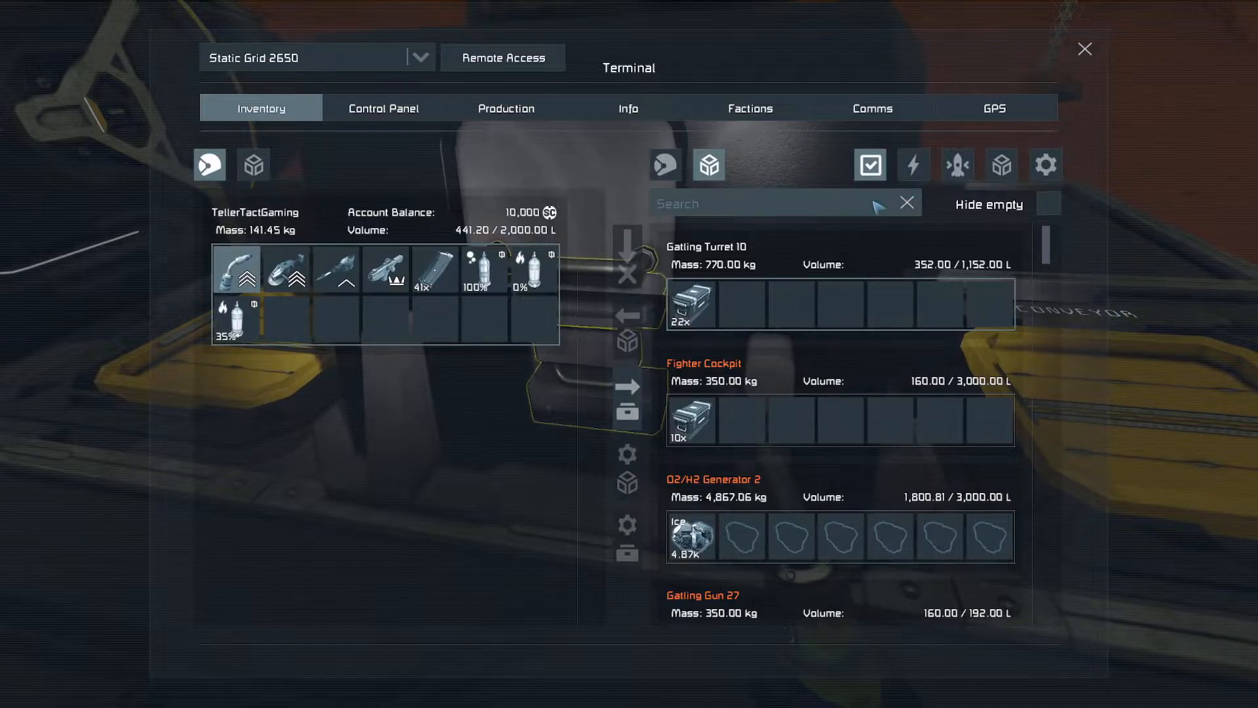
{"action": "type", "text": "ice"}
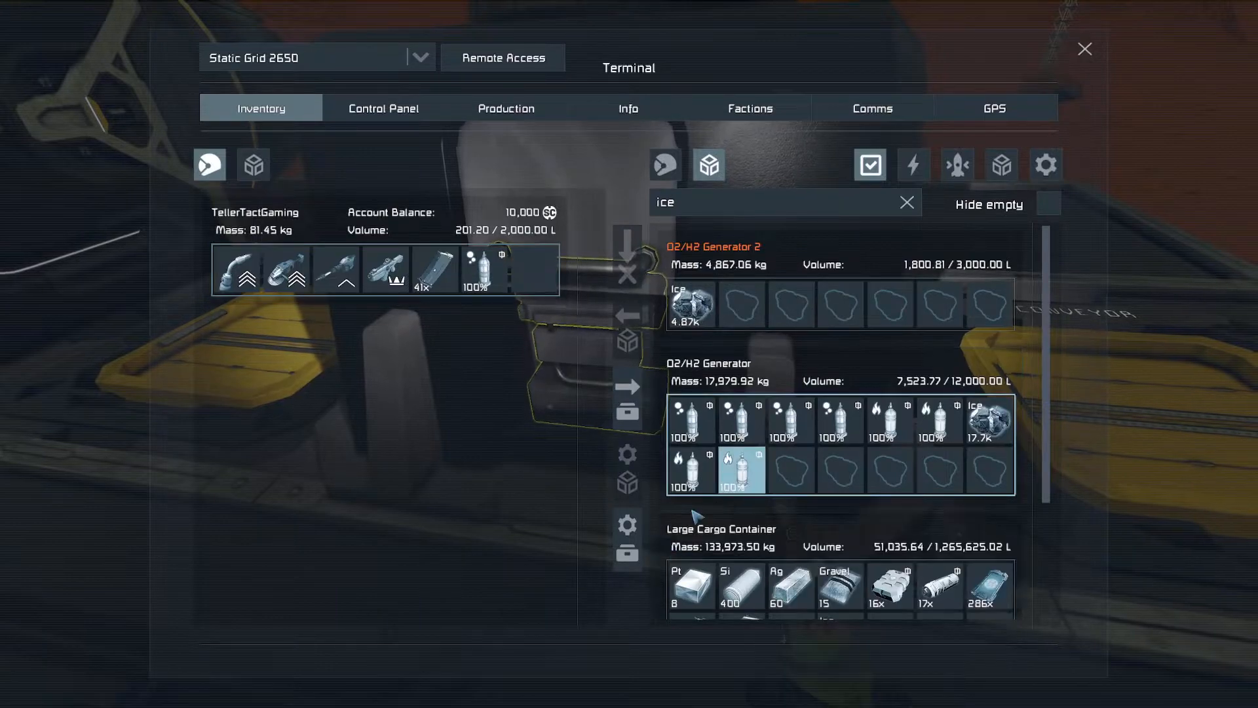
{"action": "left_click", "coordinate": [907, 203]}
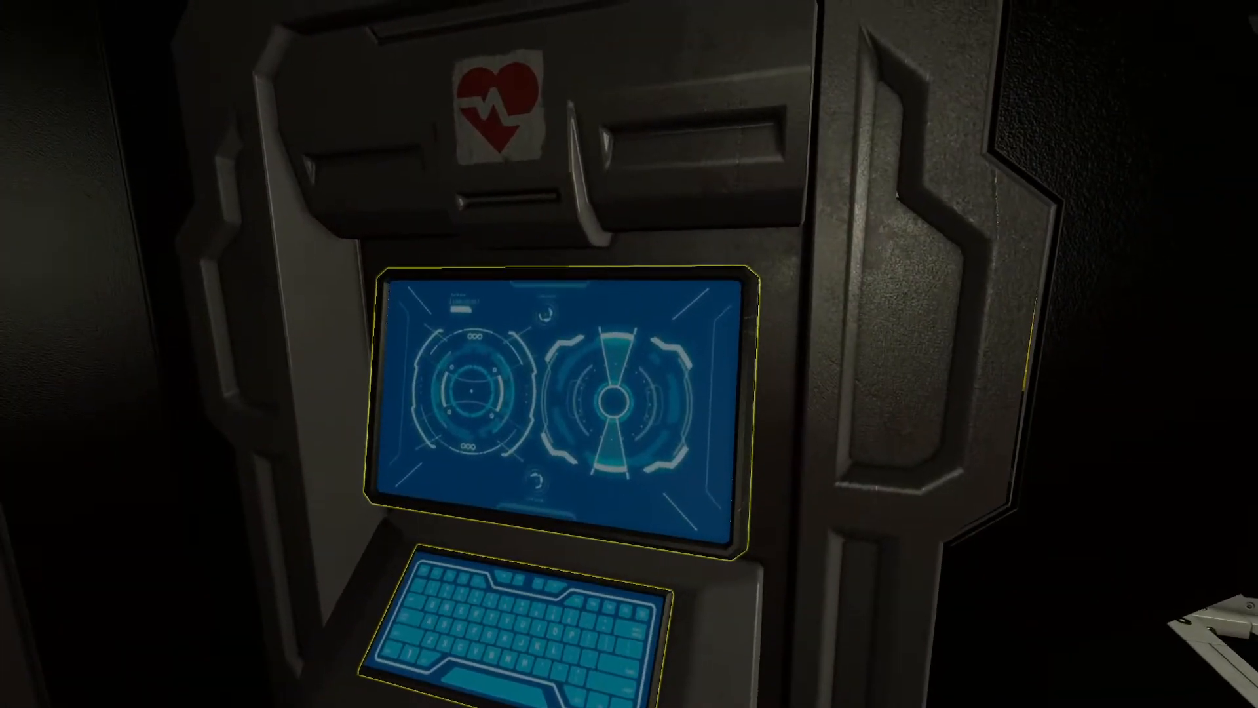
{"action": "key", "text": "tab"}
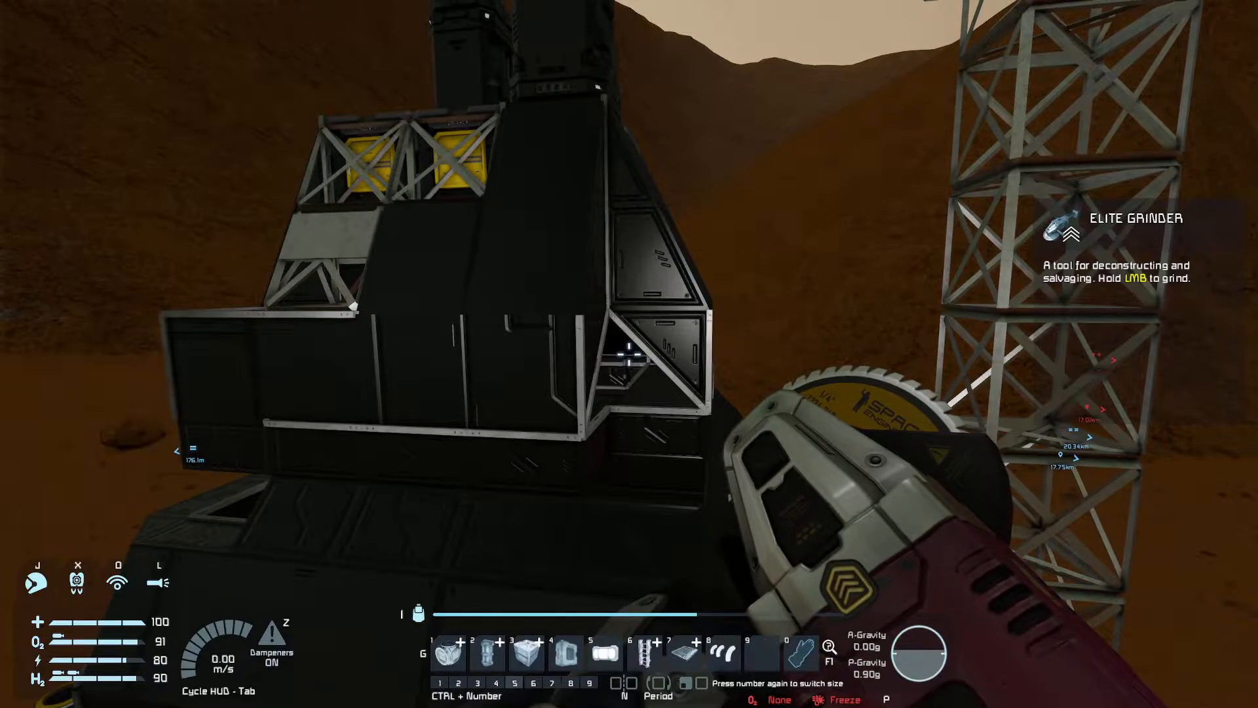
- Search the block catalogue for 'light' and pick a block from the results
{"action": "key", "text": "g"}
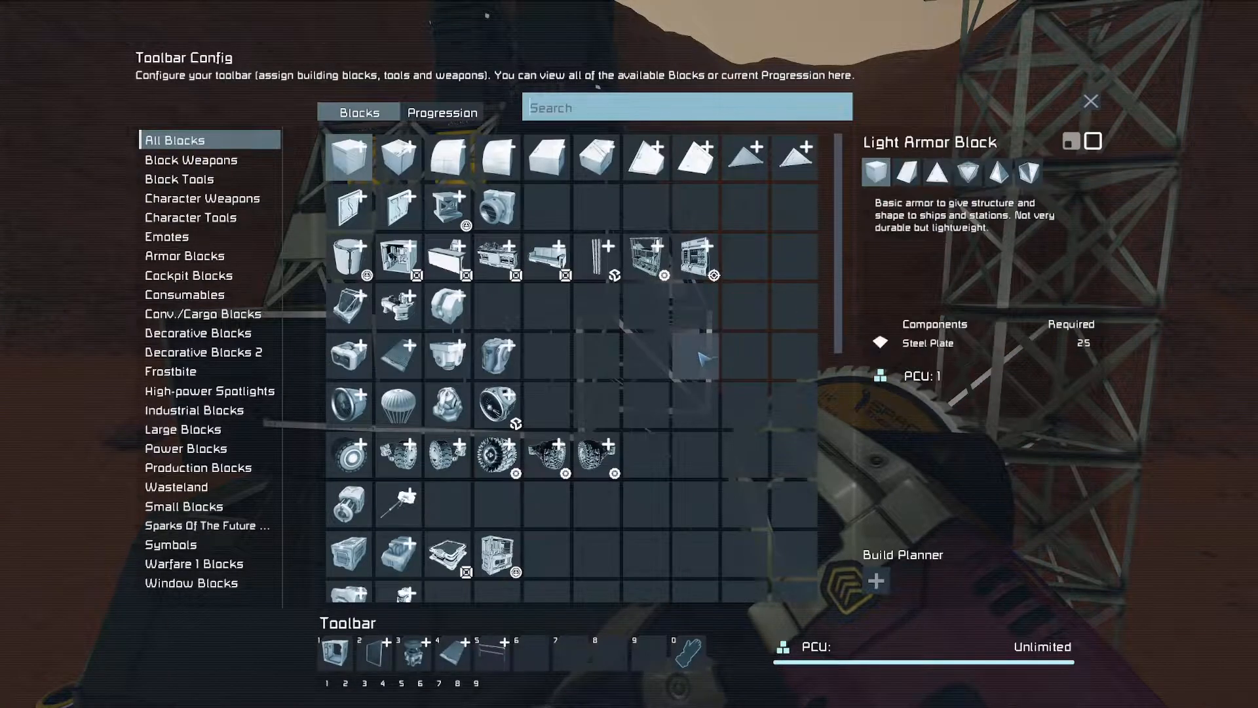
{"action": "type", "text": "light"}
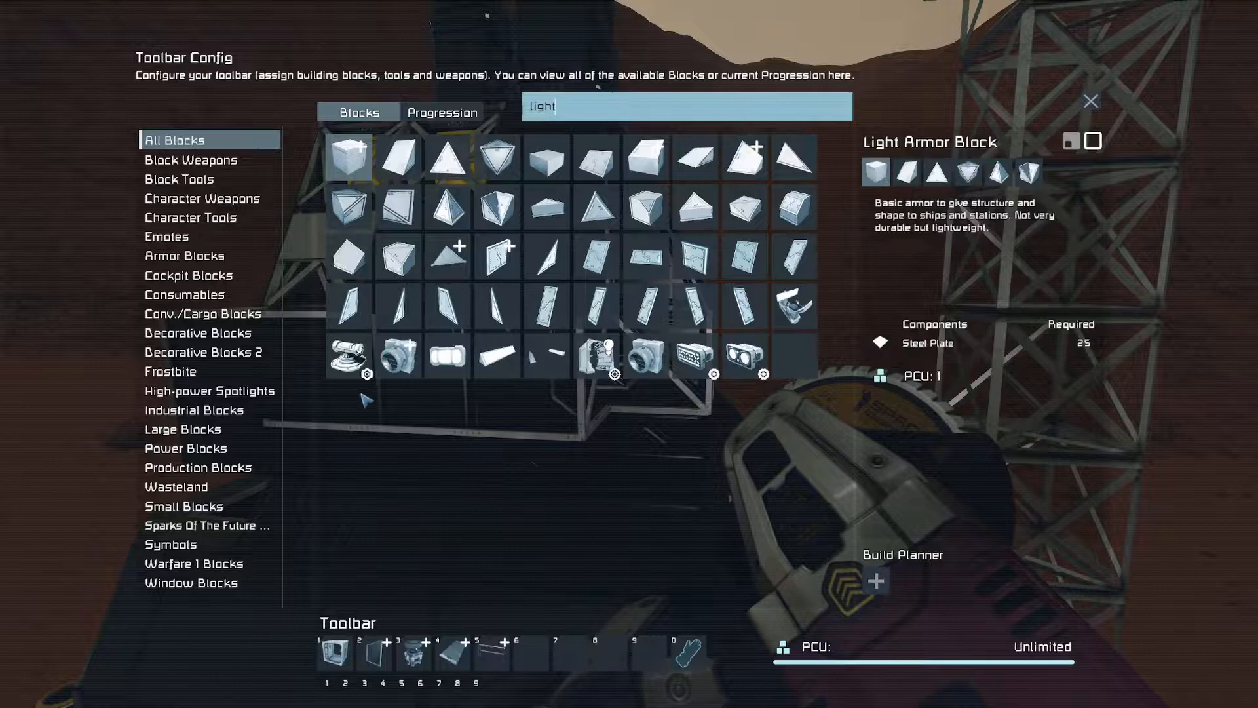
{"action": "left_click", "coordinate": [447, 355]}
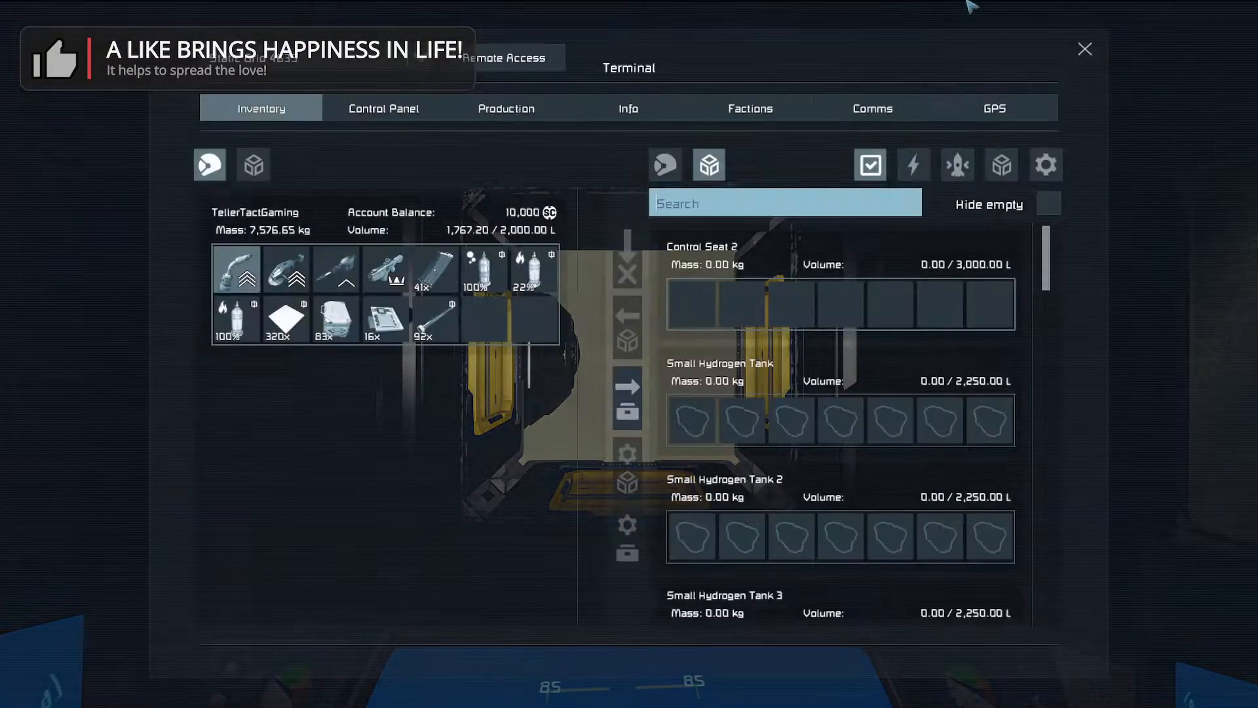
- Select the small hydrogen tanks, including incomplete Tank 22, and turn on stockpiling
{"action": "left_click", "coordinate": [382, 107]}
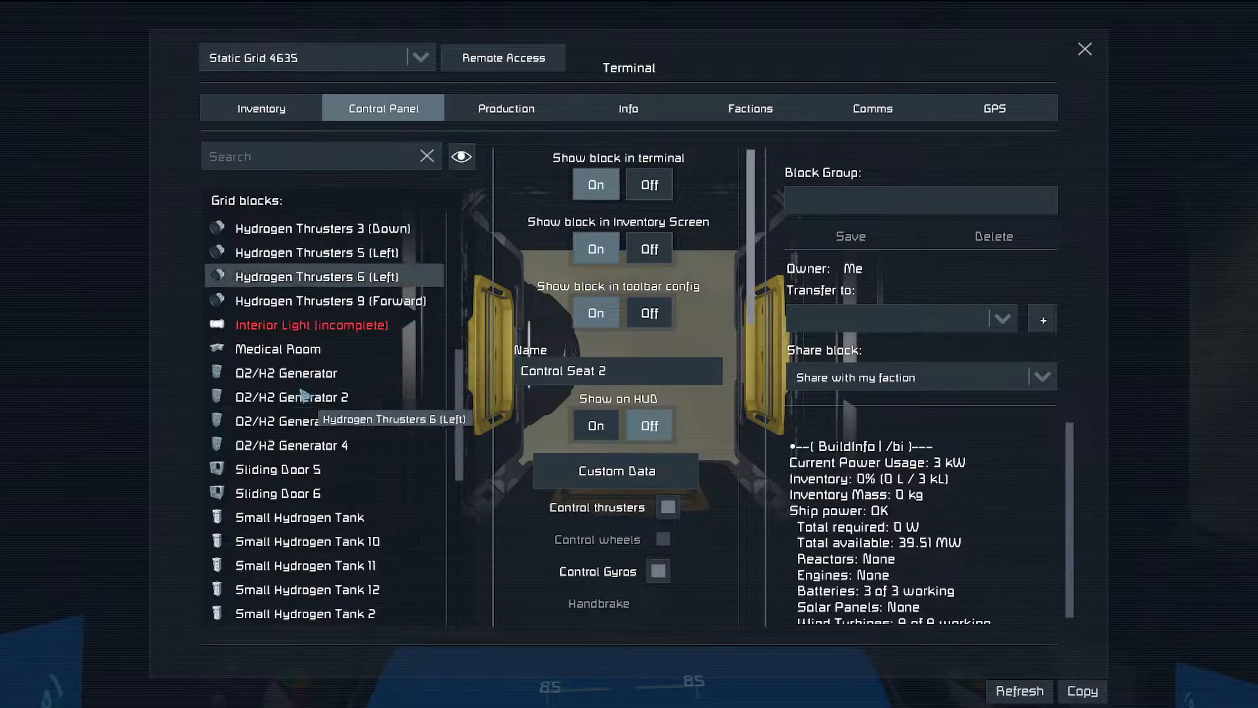
{"action": "scroll", "scroll_direction": "down", "scroll_amount": 3}
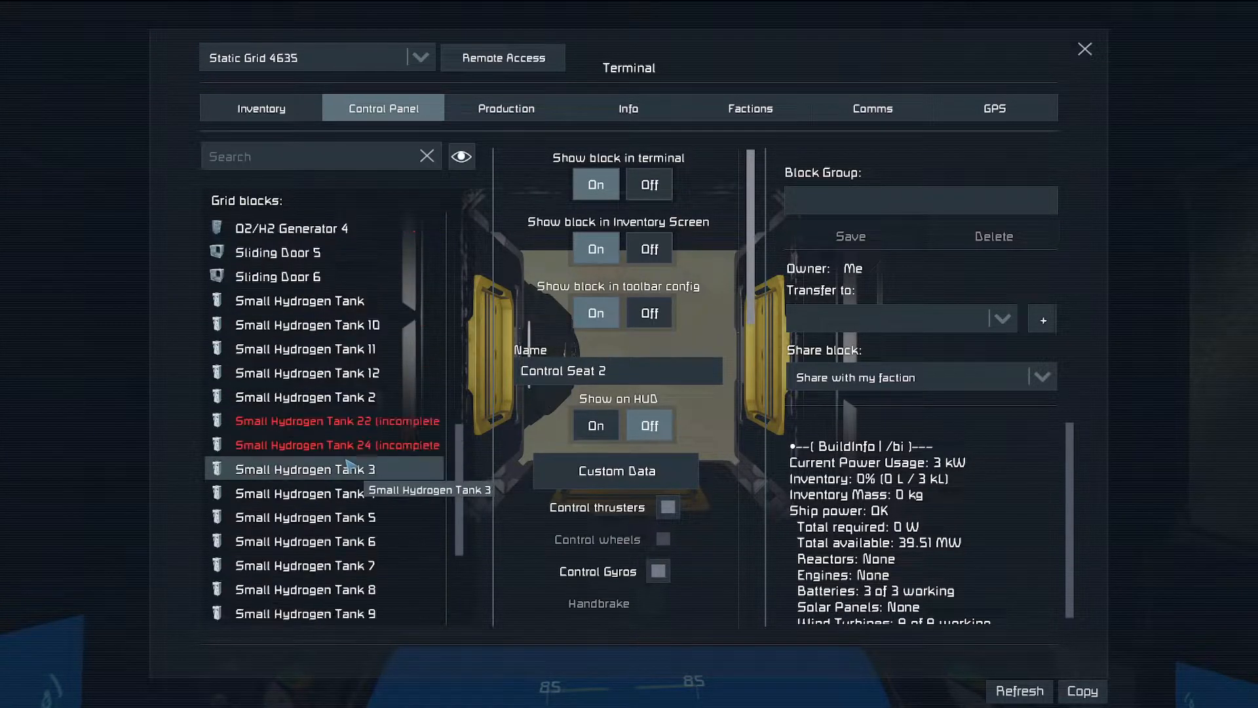
{"action": "left_click", "coordinate": [335, 419]}
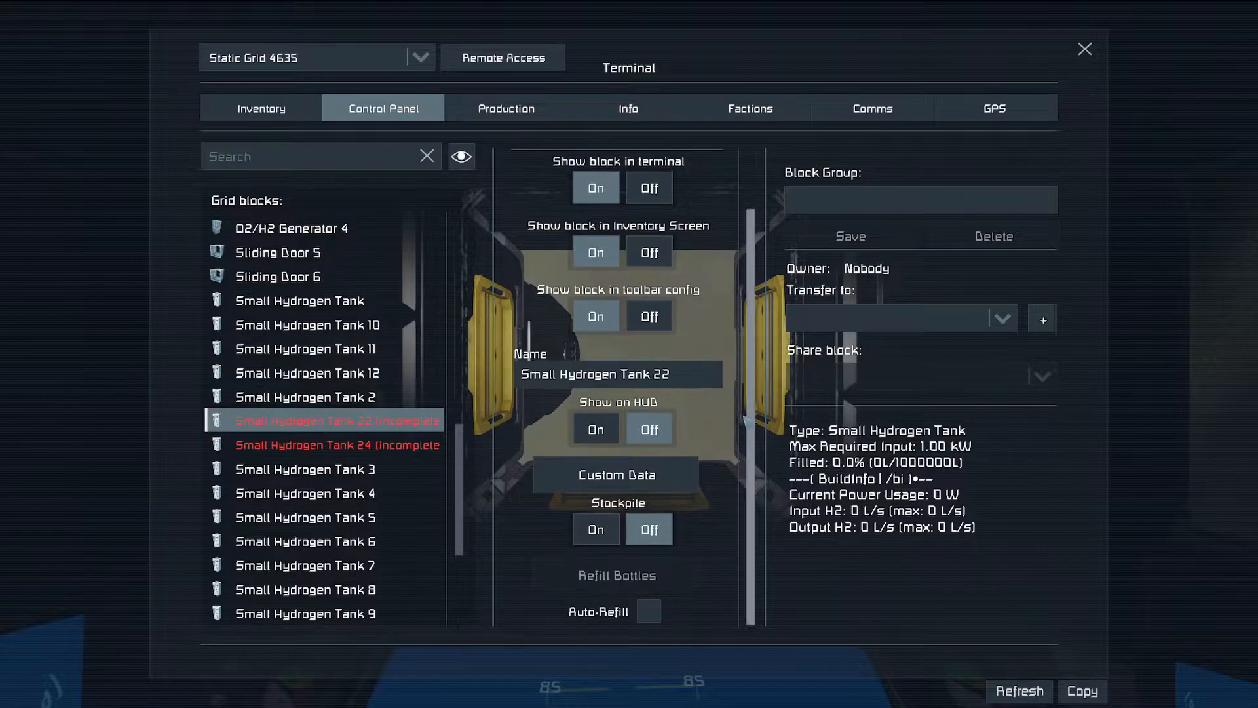
{"action": "left_click", "coordinate": [300, 300]}
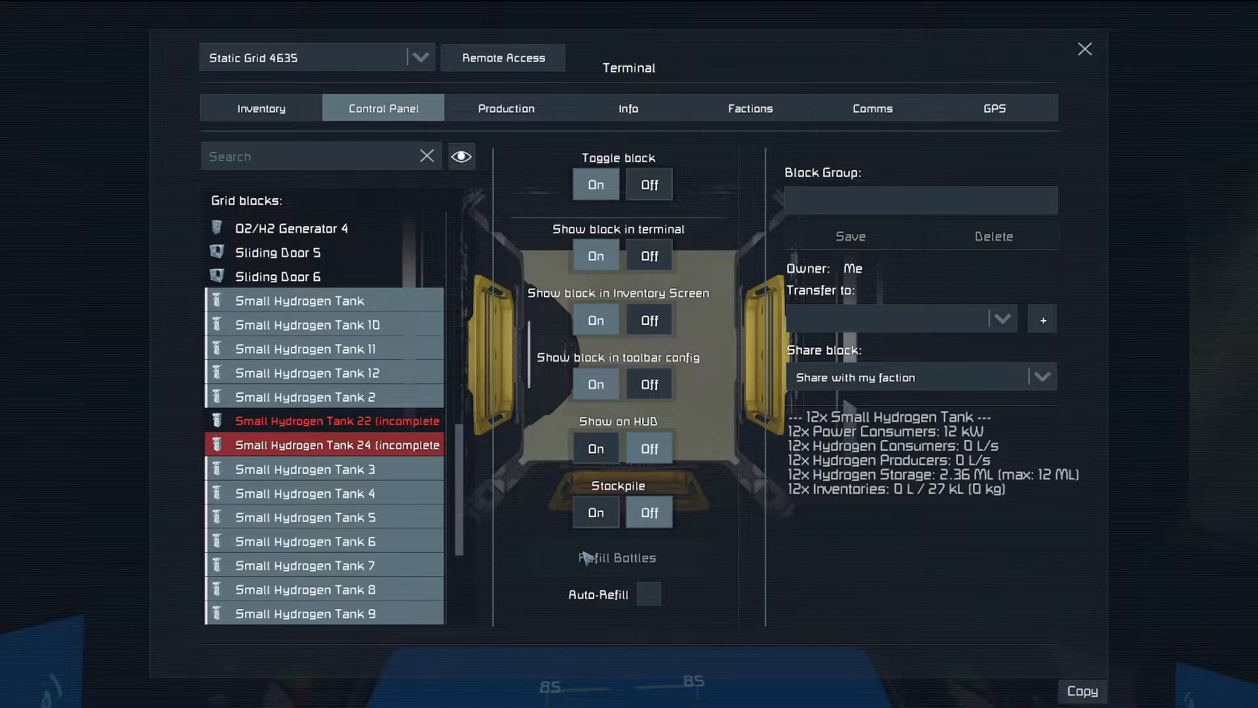
{"action": "mouse_move", "coordinate": [385, 470]}
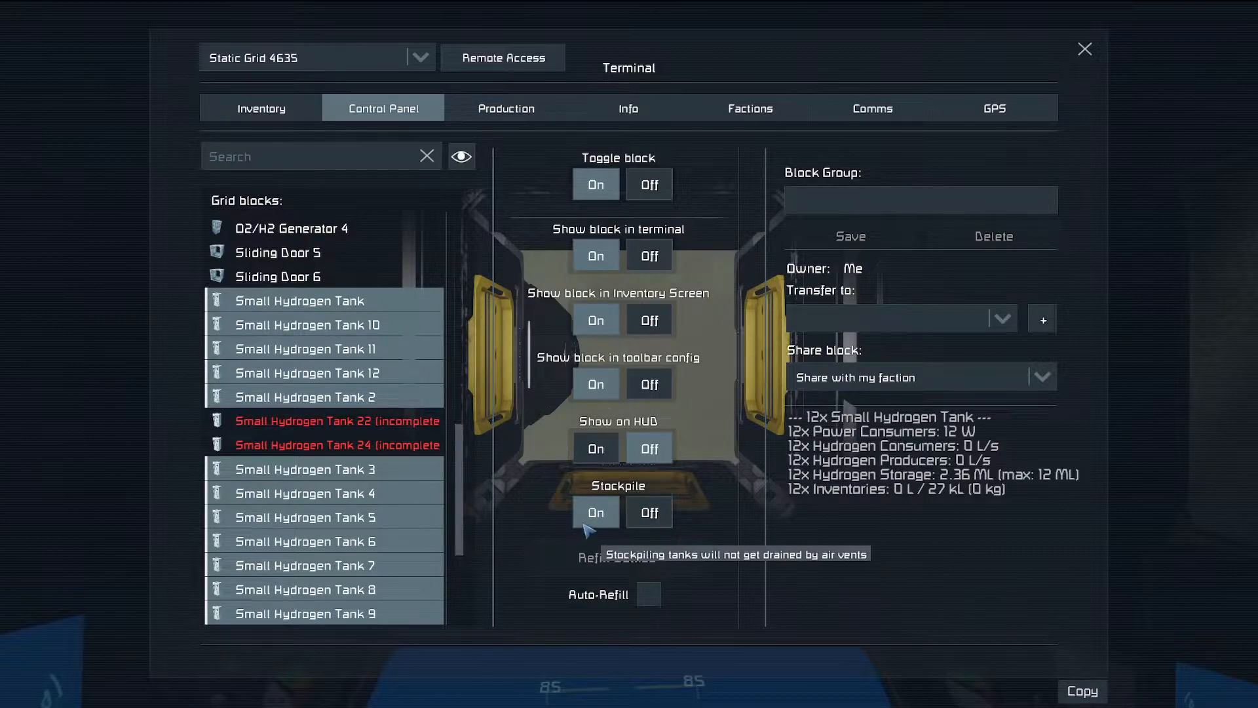
{"action": "left_click", "coordinate": [338, 444]}
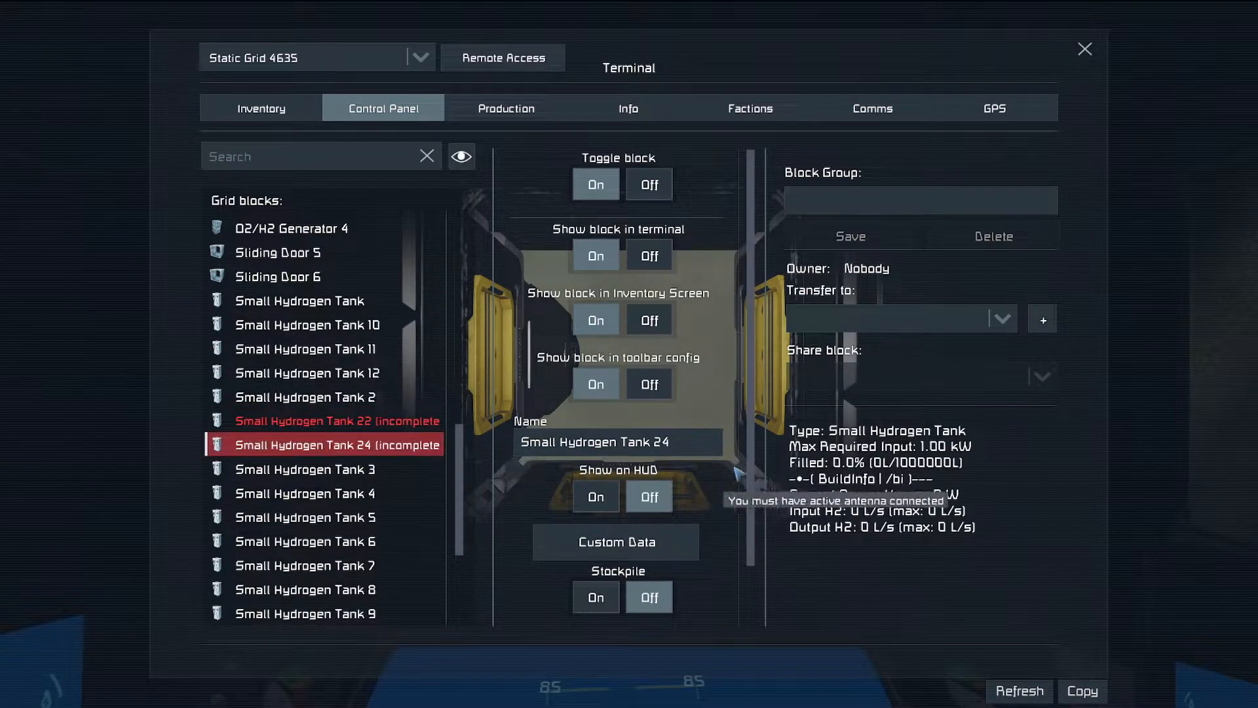
{"action": "left_click", "coordinate": [321, 468]}
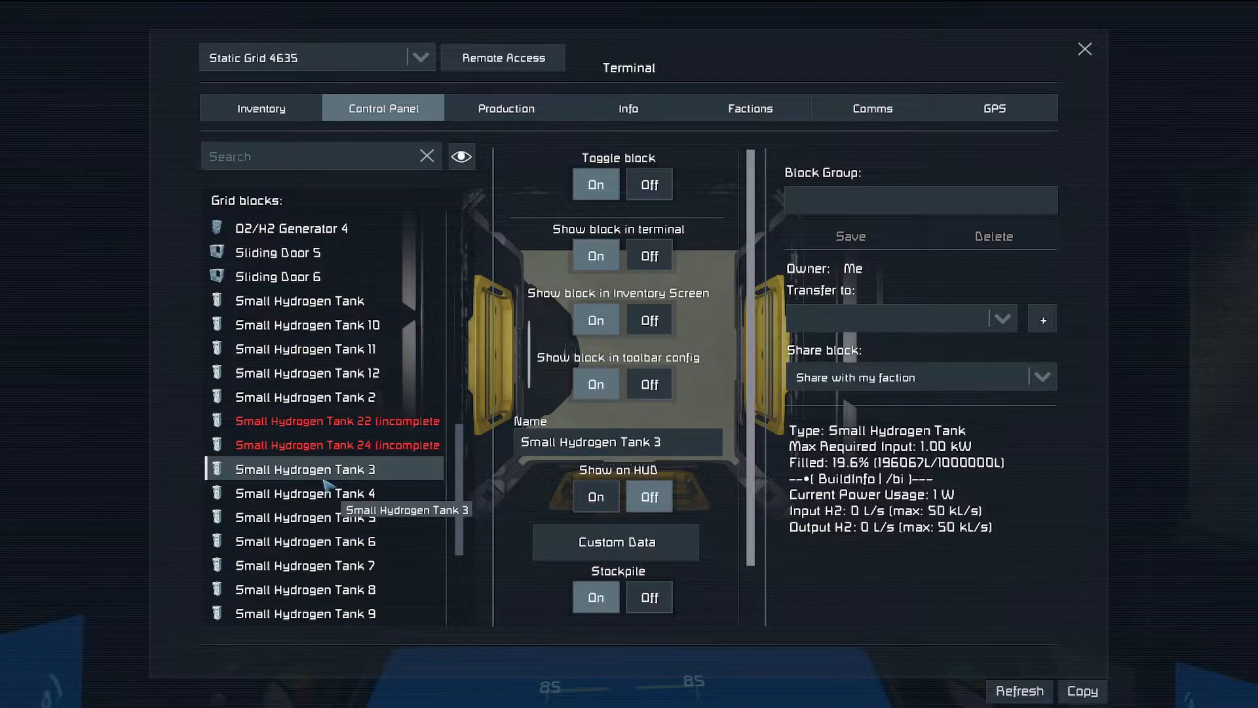
{"action": "left_click", "coordinate": [337, 419]}
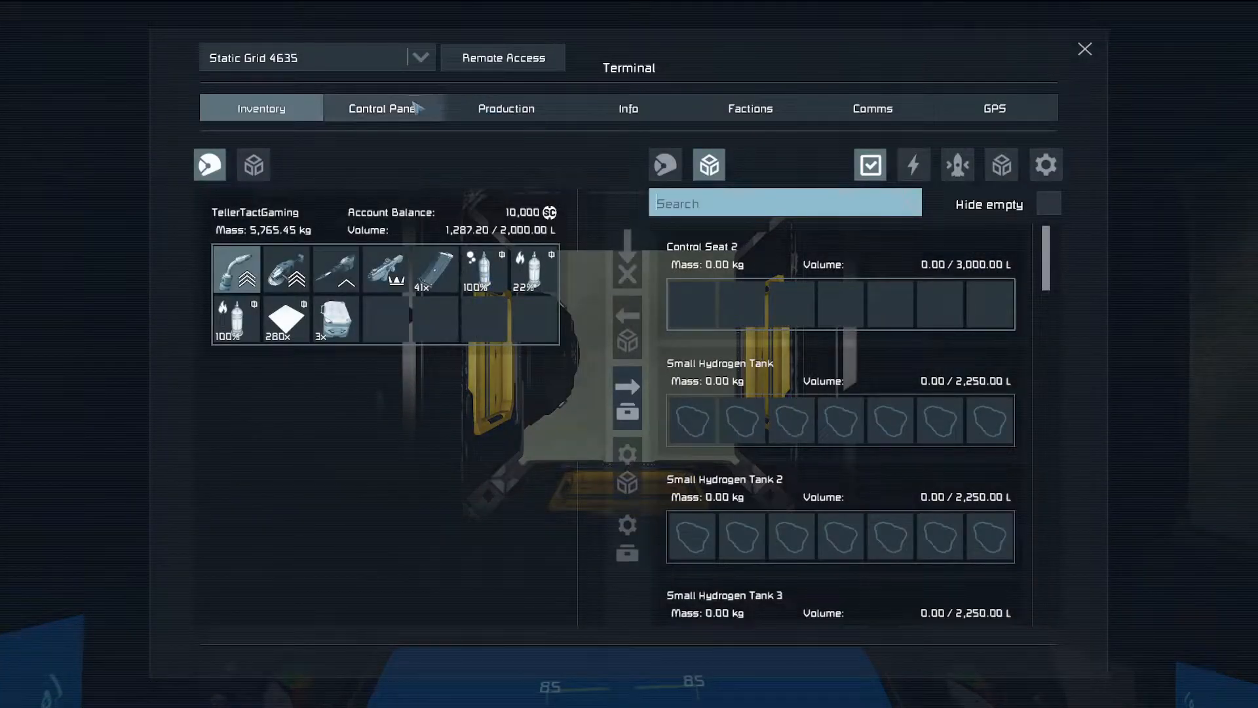
- Inspect Small Hydrogen Tank 24, all twelve tanks together, then Tank 11 alone
{"action": "left_click", "coordinate": [383, 108]}
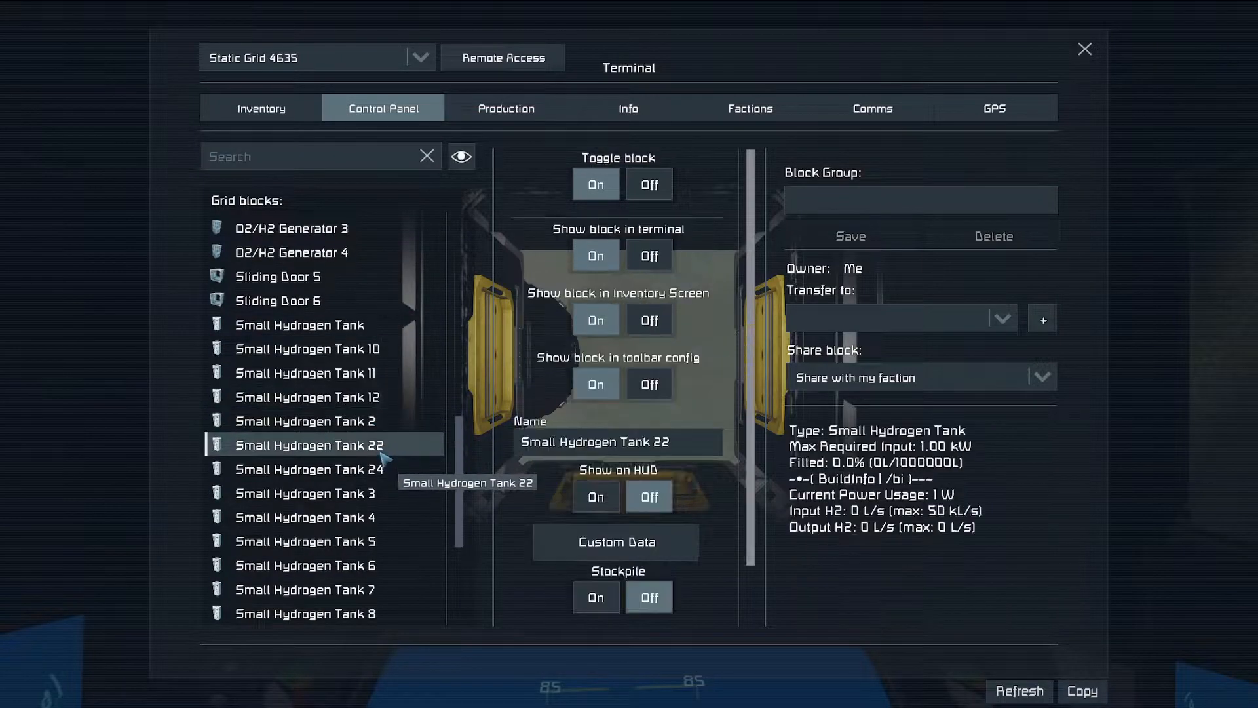
{"action": "left_click", "coordinate": [308, 469]}
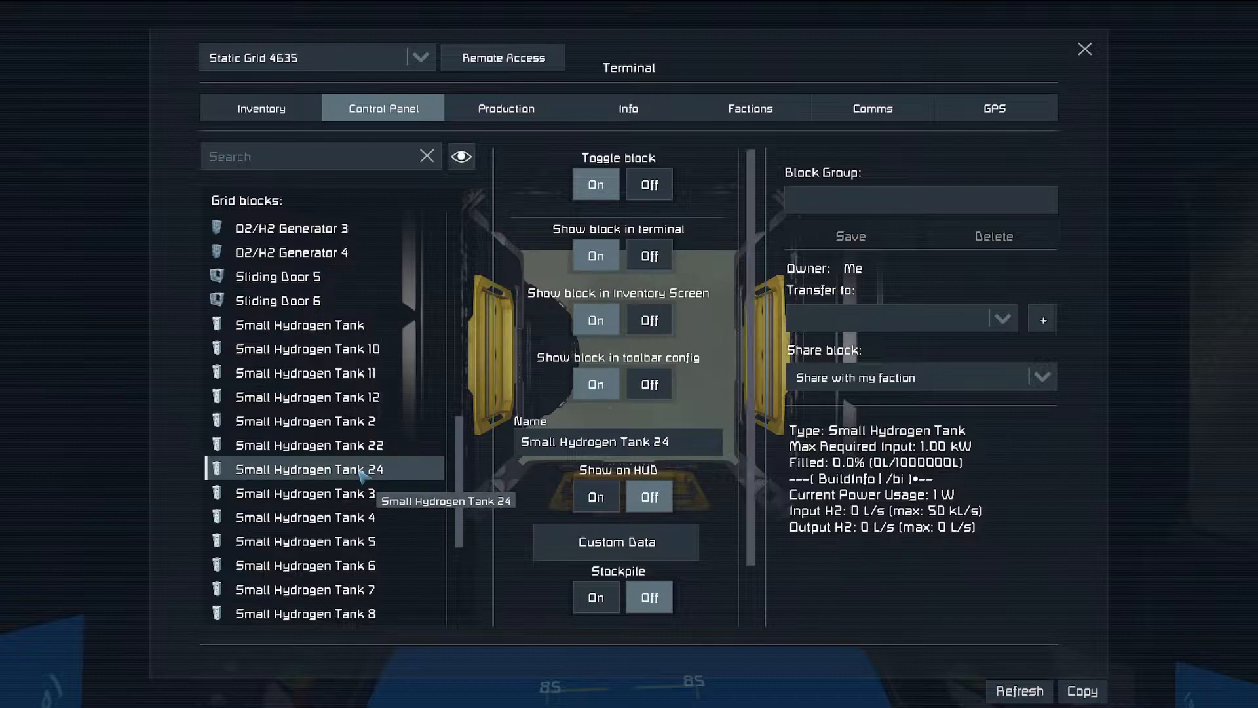
{"action": "left_click", "coordinate": [313, 444]}
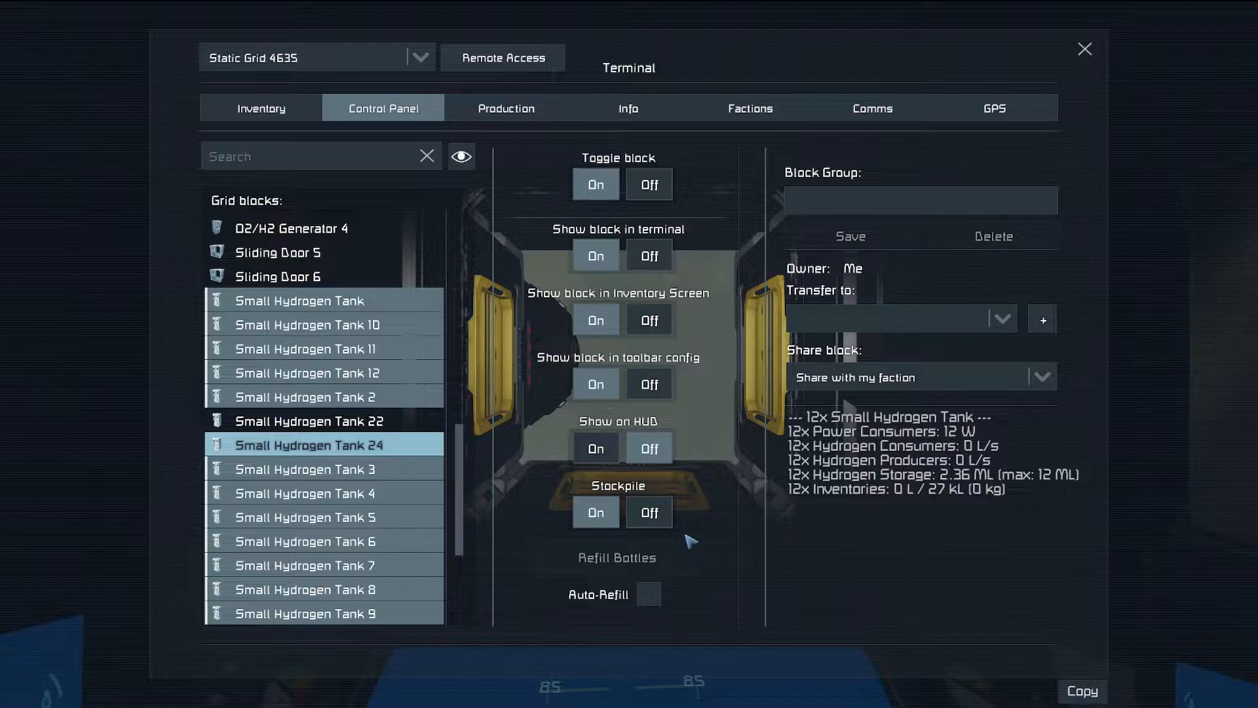
{"action": "left_click", "coordinate": [306, 347]}
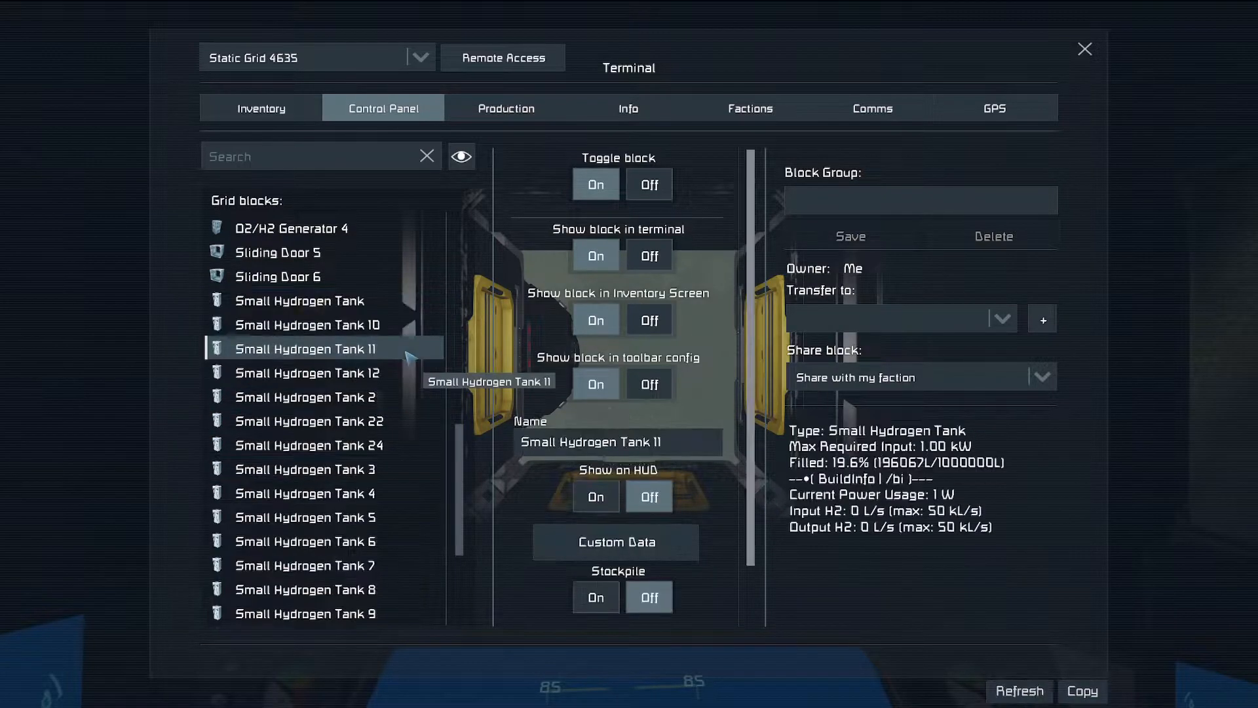
{"action": "left_click", "coordinate": [307, 324]}
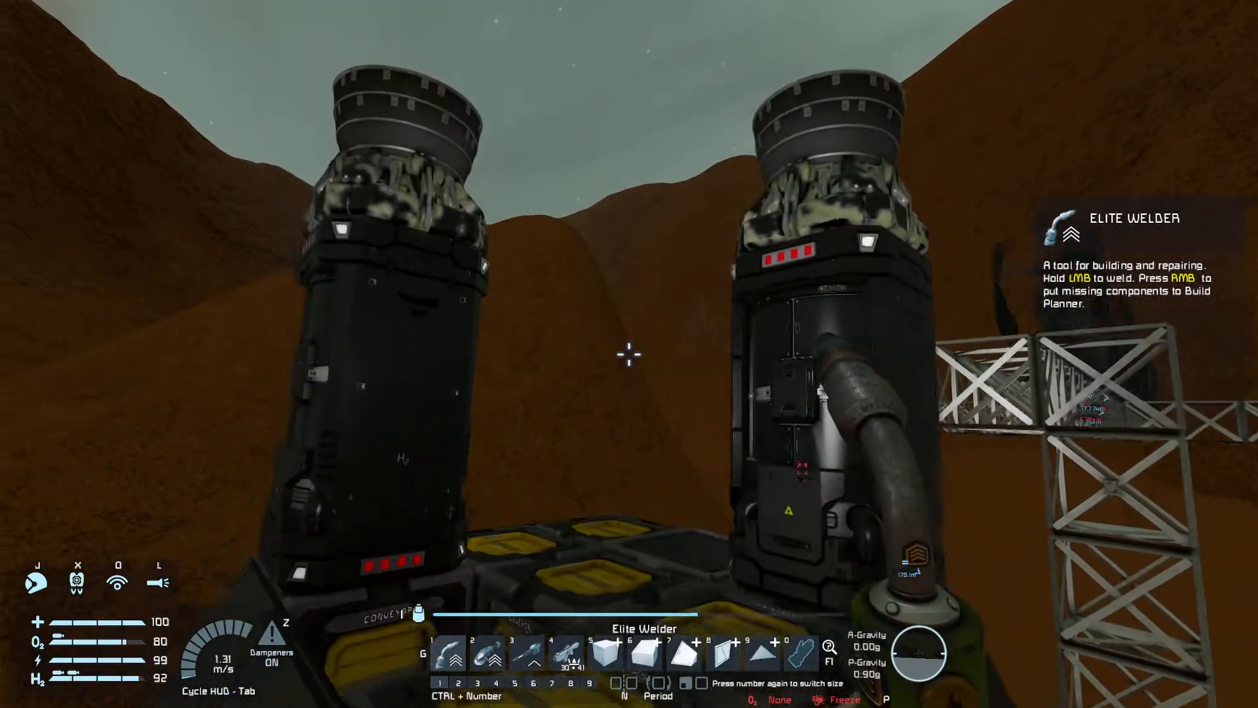
{"action": "mouse_move", "coordinate": [629, 356]}
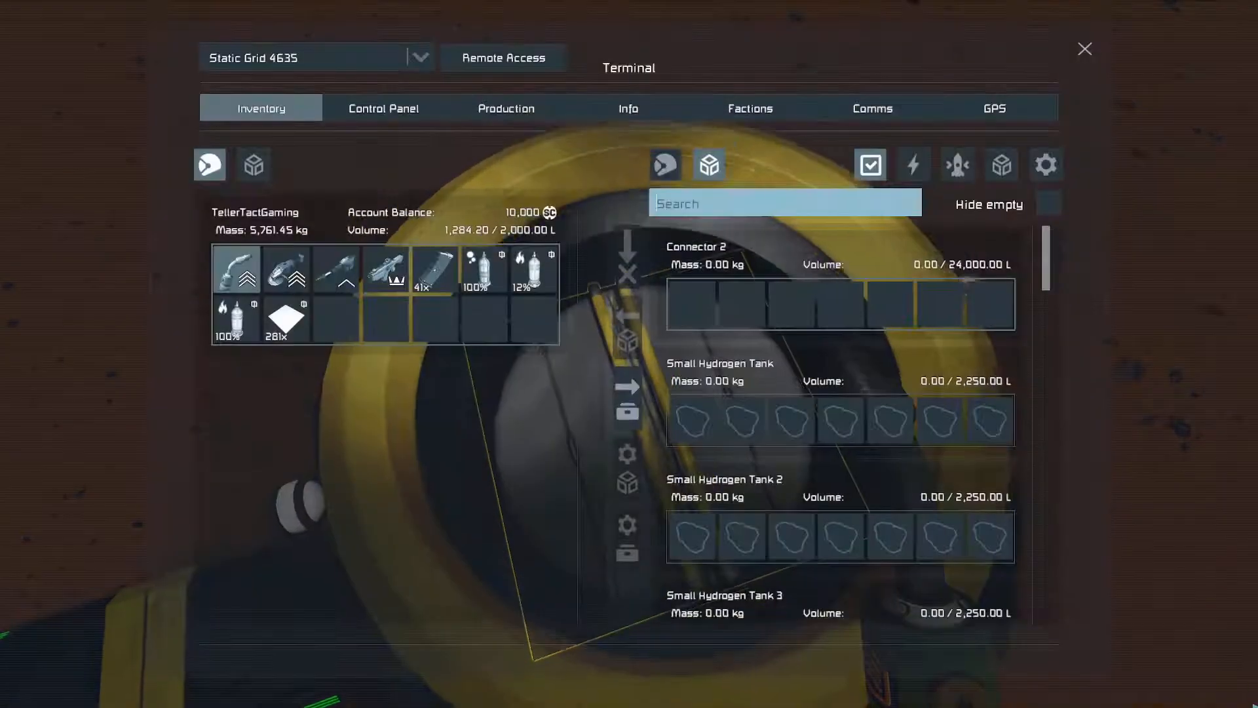
- Drag a light slider for Interior Light and Interior Light 2 in the Control Panel
{"action": "left_click", "coordinate": [383, 107]}
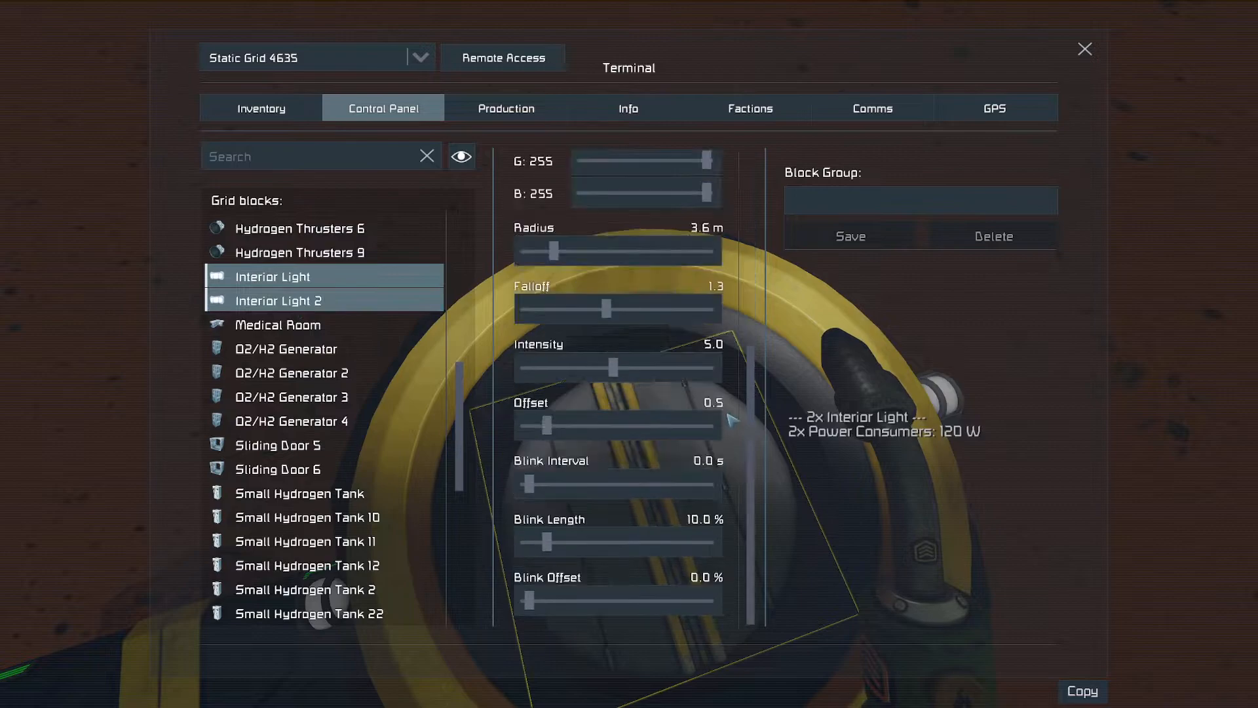
{"action": "left_click_drag", "start_coordinate": [555, 250], "coordinate": [682, 250]}
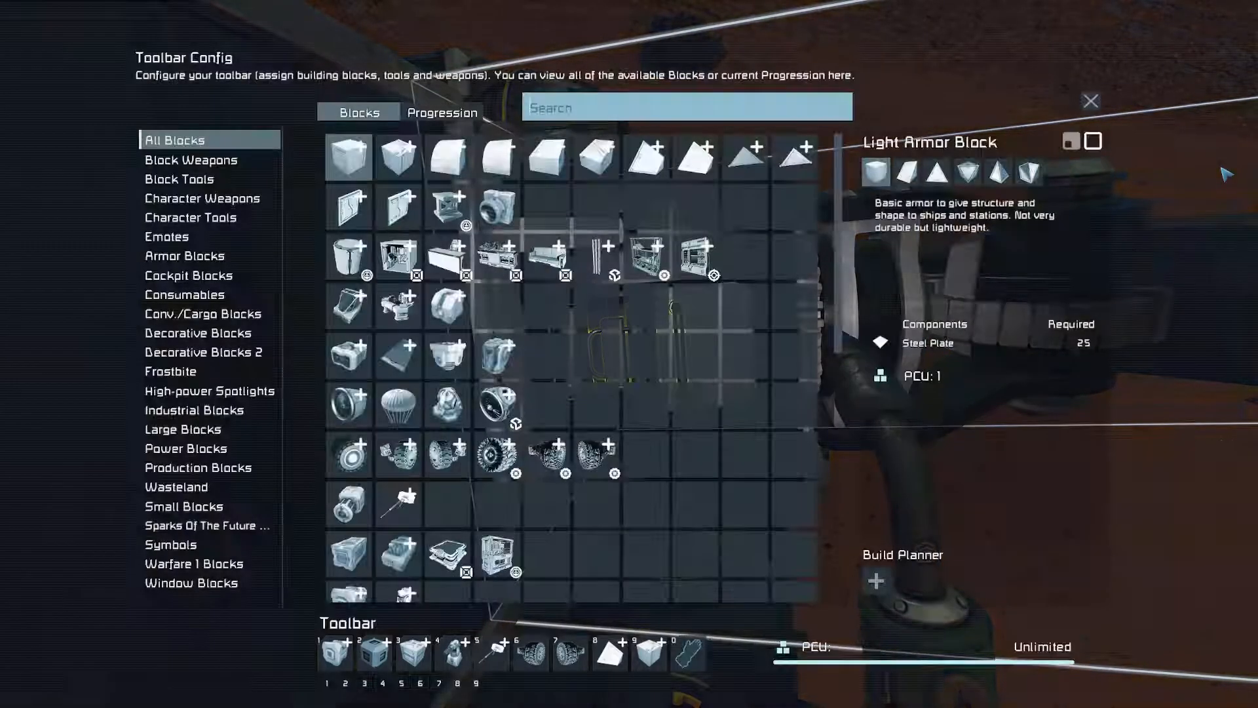
- Search the block catalogue for 'merg' to find merge blocks
{"action": "type", "text": "merg"}
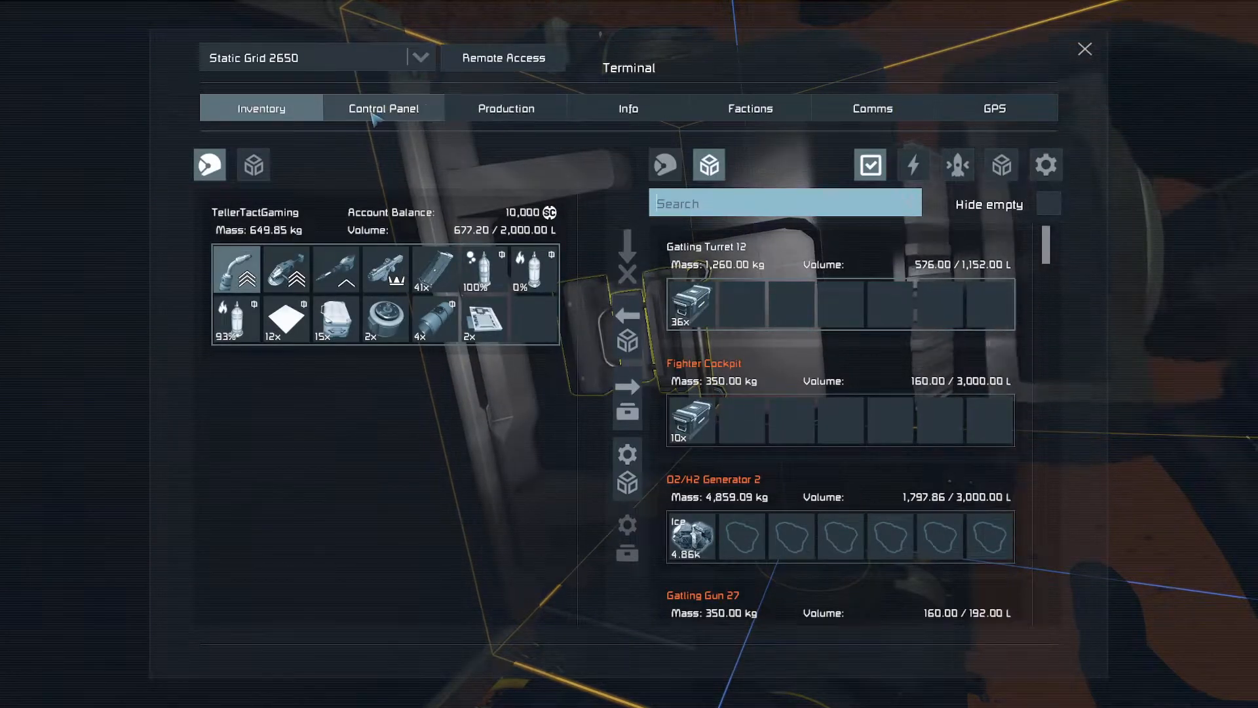
- Queue 25 cylindrical components in Assembler 4's production queue
{"action": "left_click", "coordinate": [505, 108]}
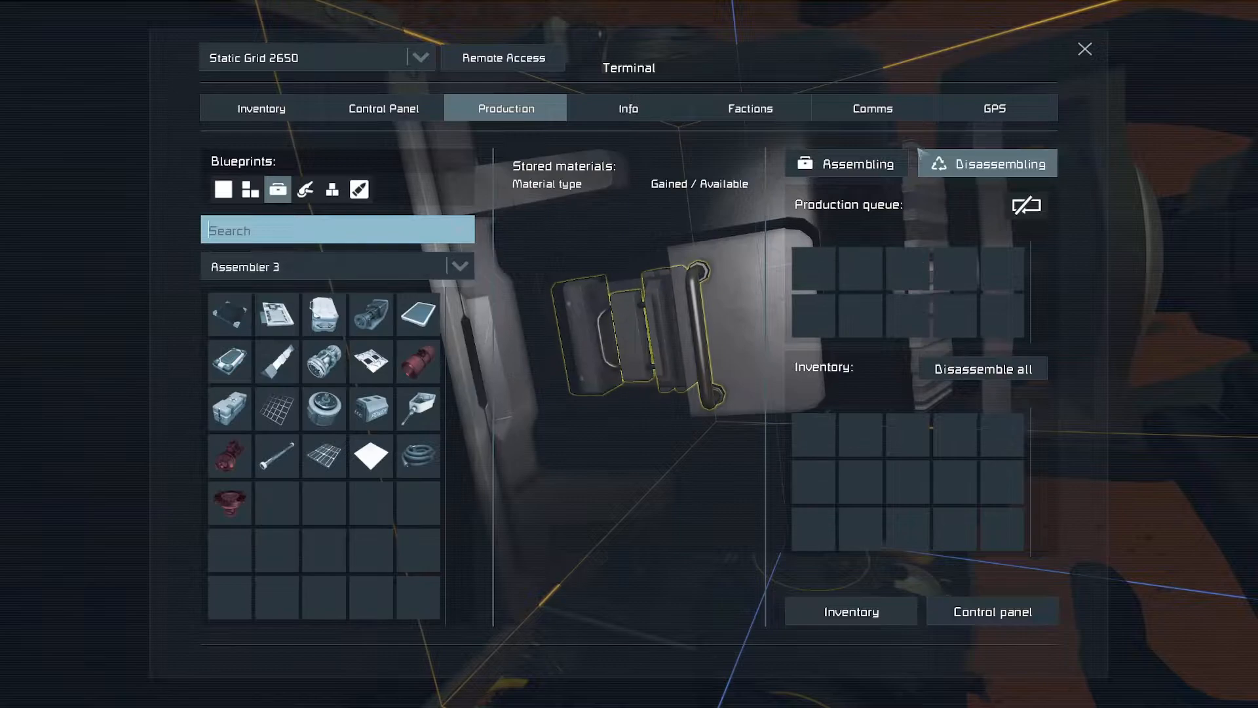
{"action": "left_click", "coordinate": [844, 163]}
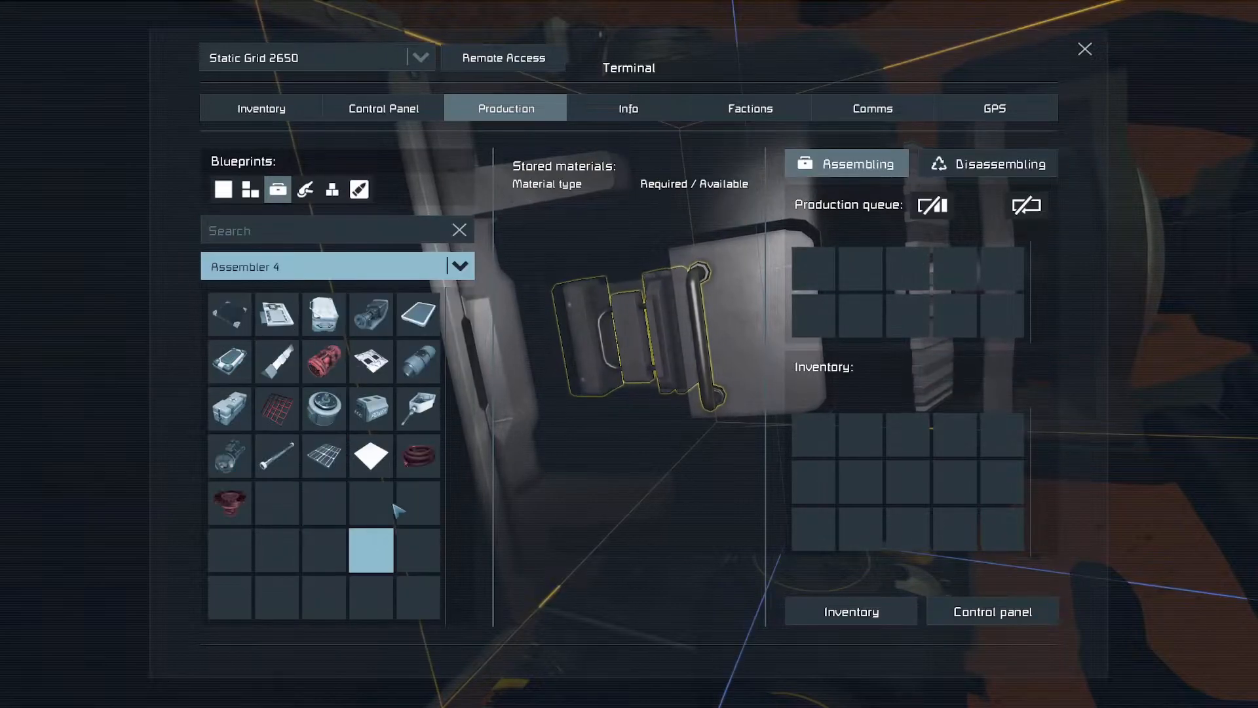
{"action": "left_click", "coordinate": [418, 361]}
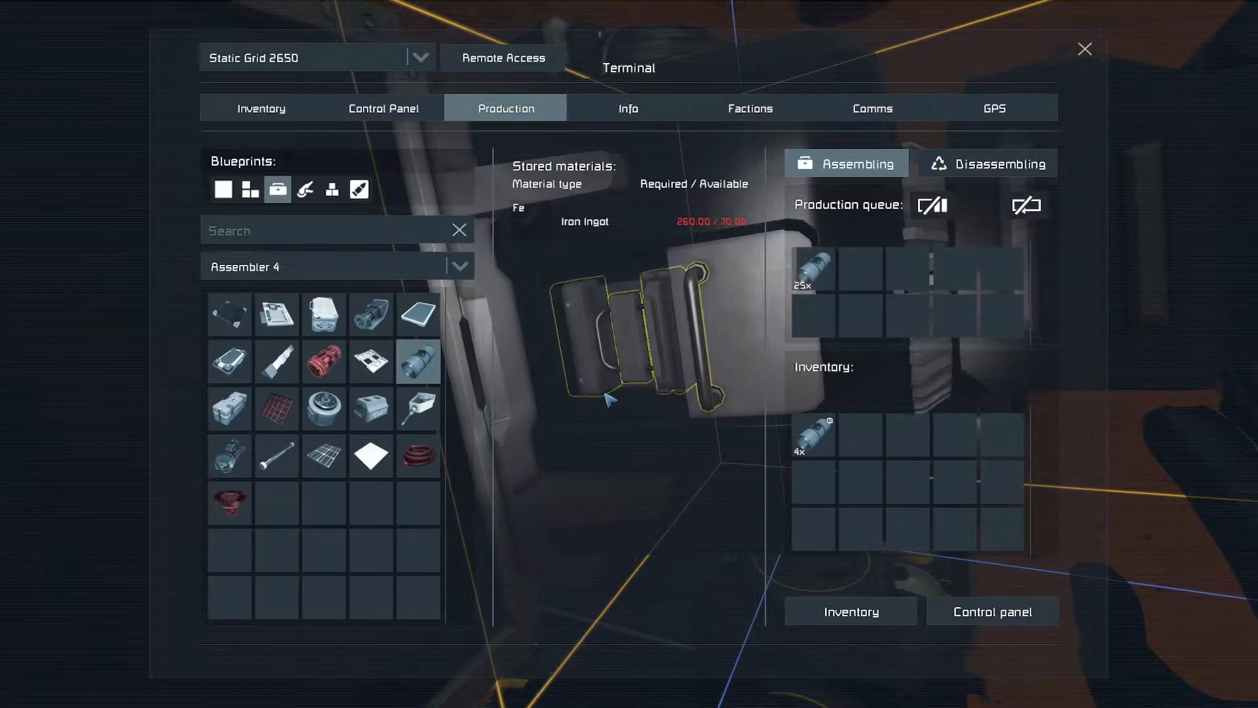
{"action": "left_click", "coordinate": [260, 107]}
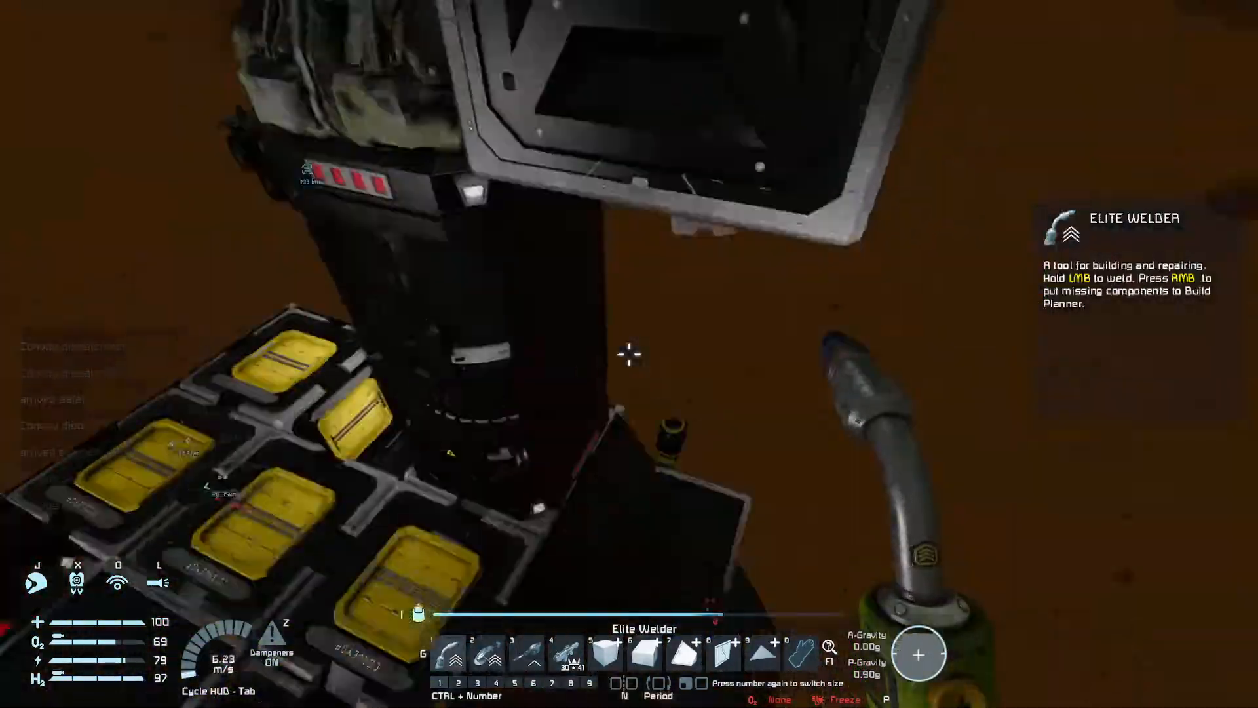
- Weld the incomplete blocks around the rocket's thrusters with the Elite Welder
{"action": "left_click", "coordinate": [629, 354]}
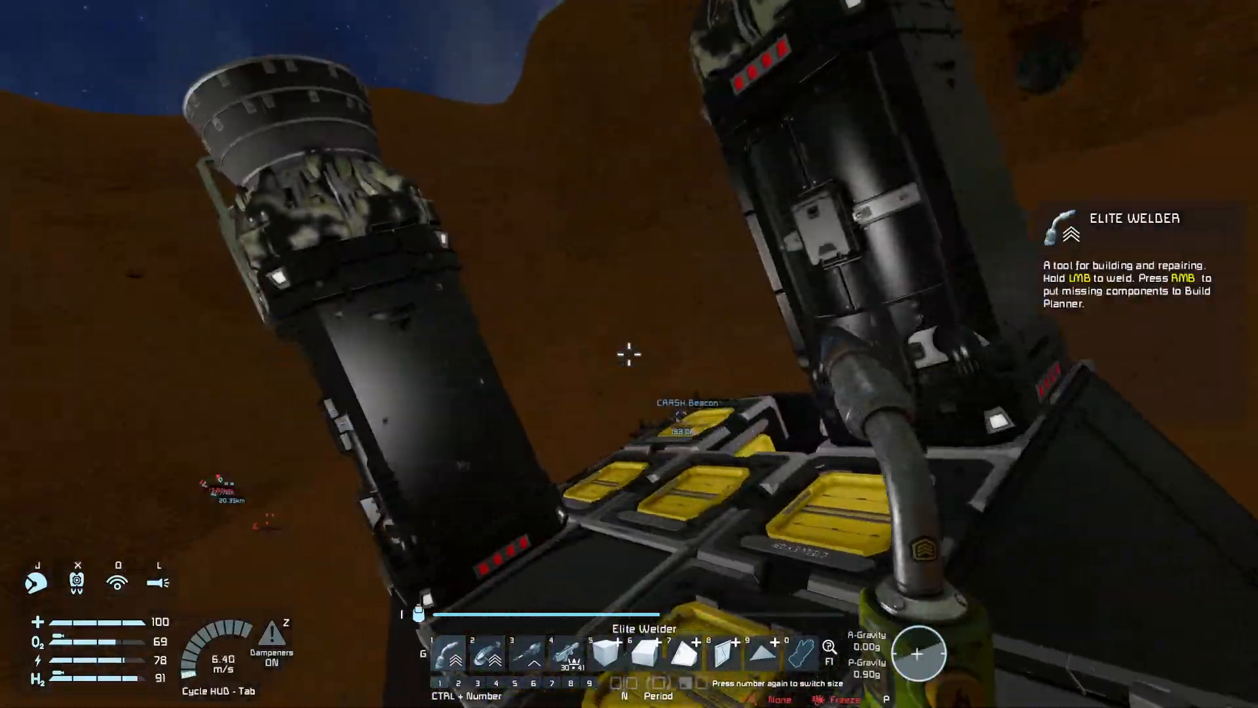
{"action": "left_click", "coordinate": [629, 357]}
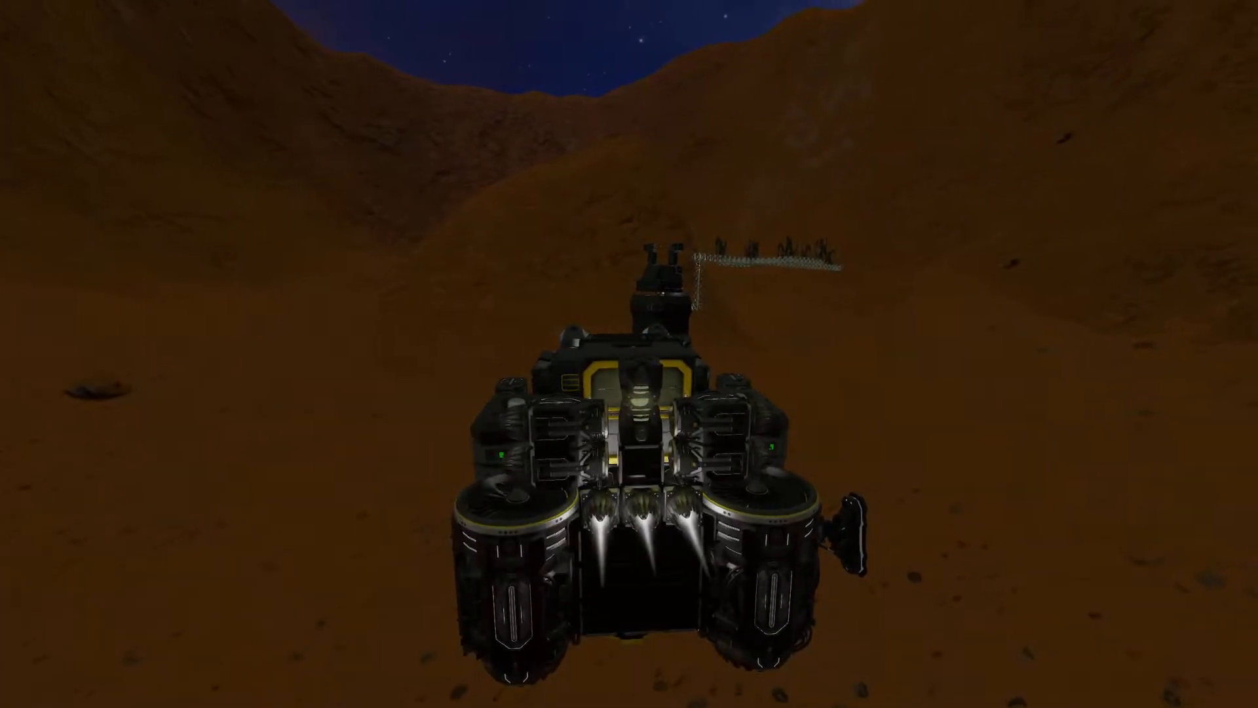
- Fly the rocket ship from the cockpit across the terrain to the base
{"action": "key", "text": "tab"}
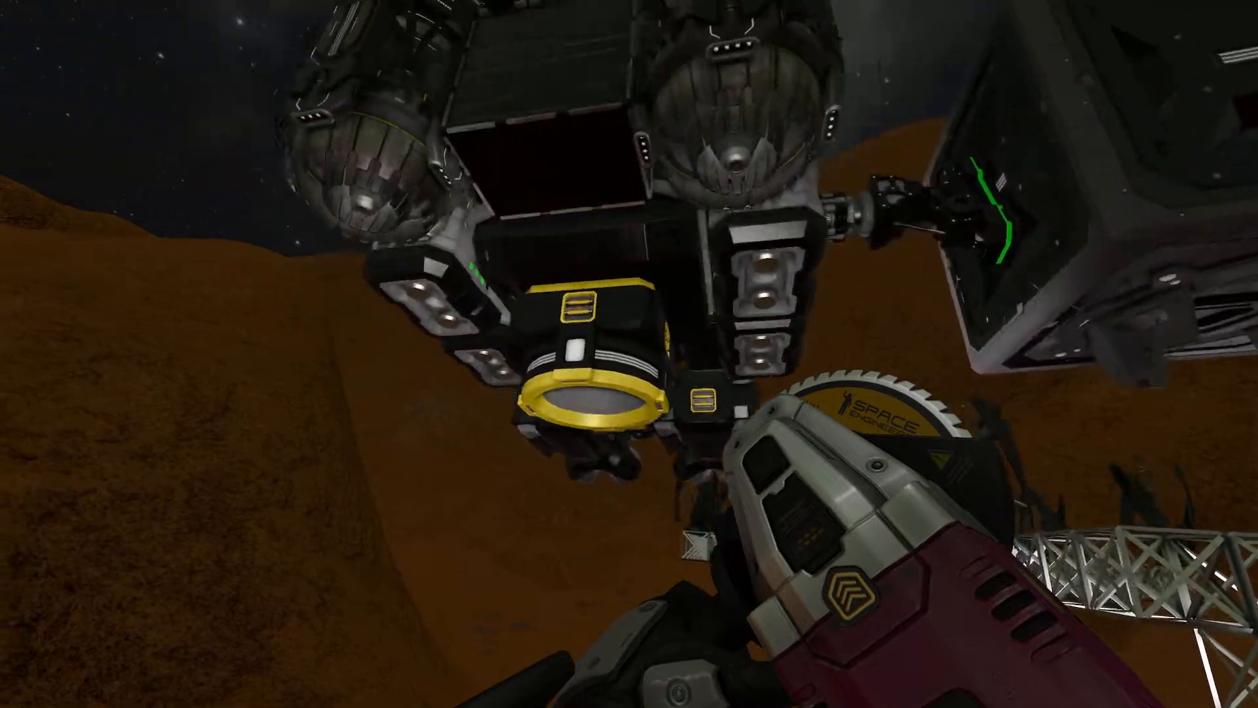
{"action": "mouse_move", "coordinate": [629, 354]}
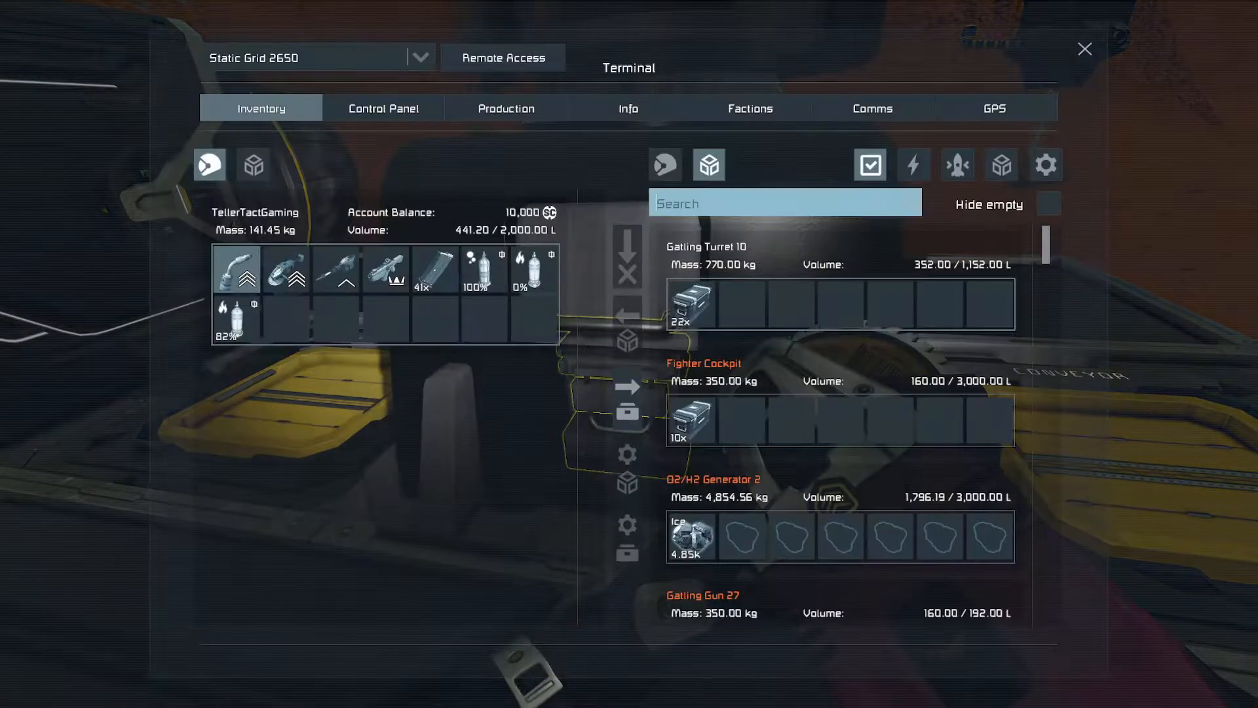
- Filter Static Grid 2650's inventory by 'ice' to show both O2/H2 generators and the large cargo container
{"action": "left_click", "coordinate": [783, 203]}
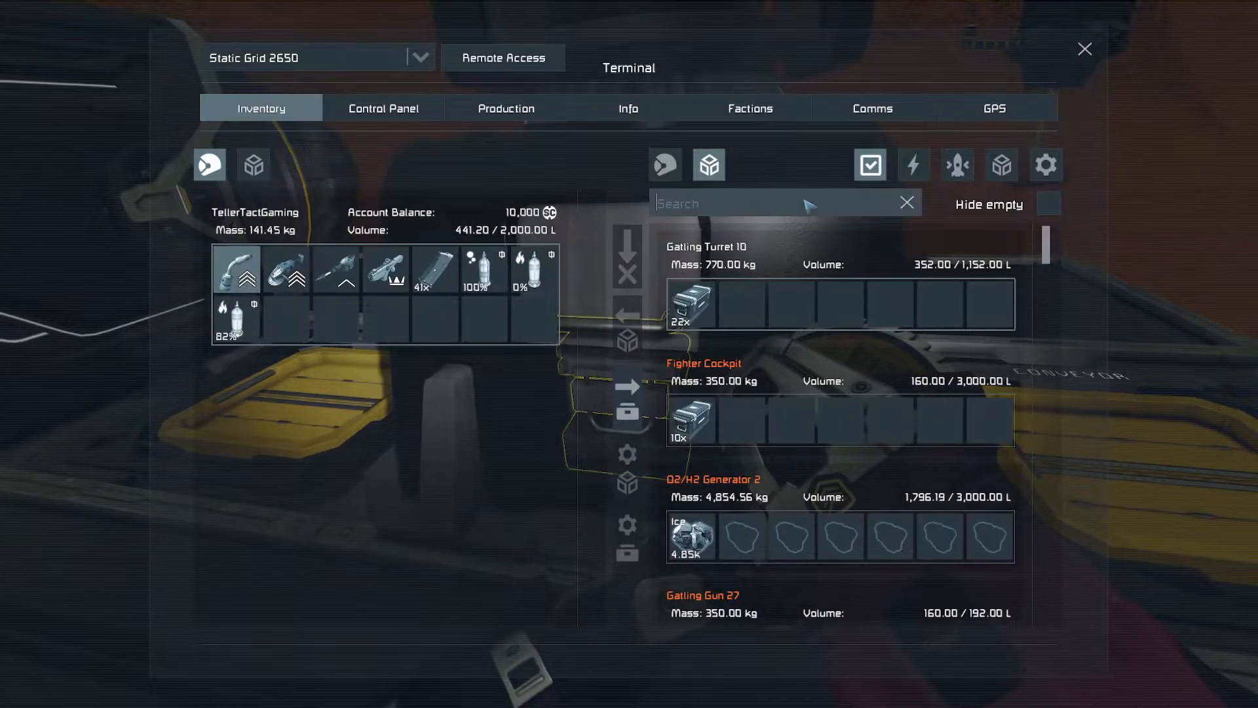
{"action": "type", "text": "ice"}
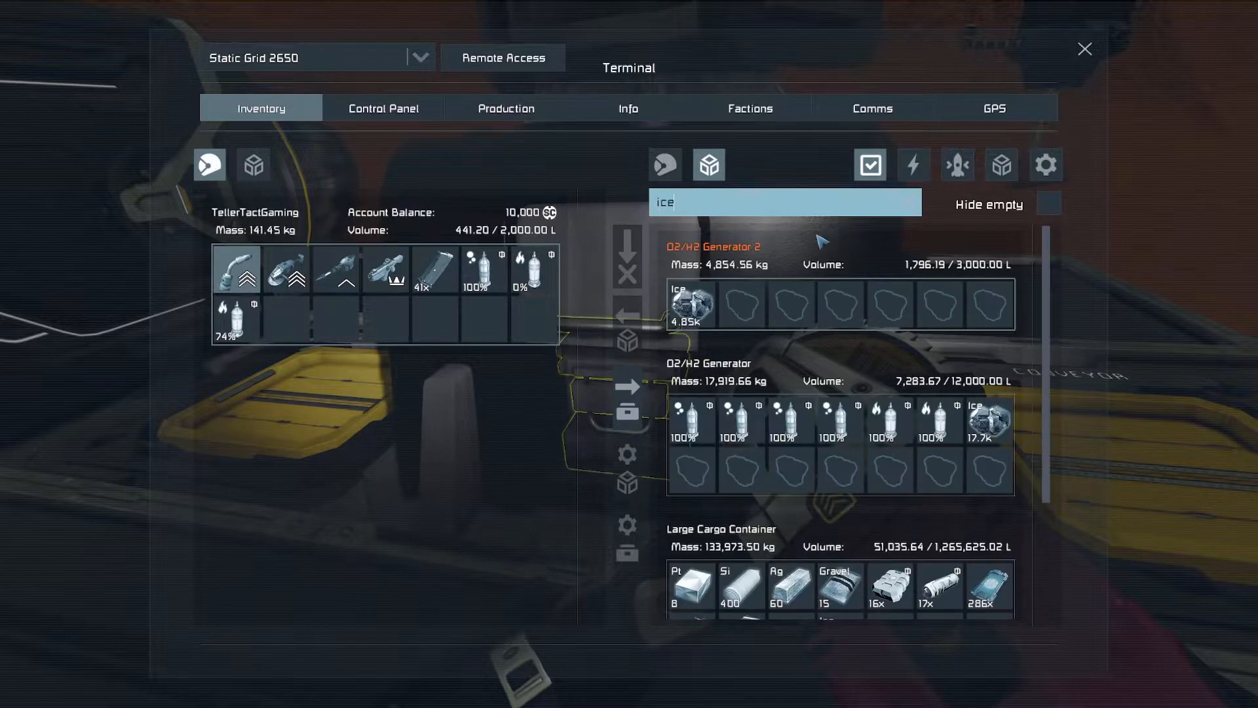